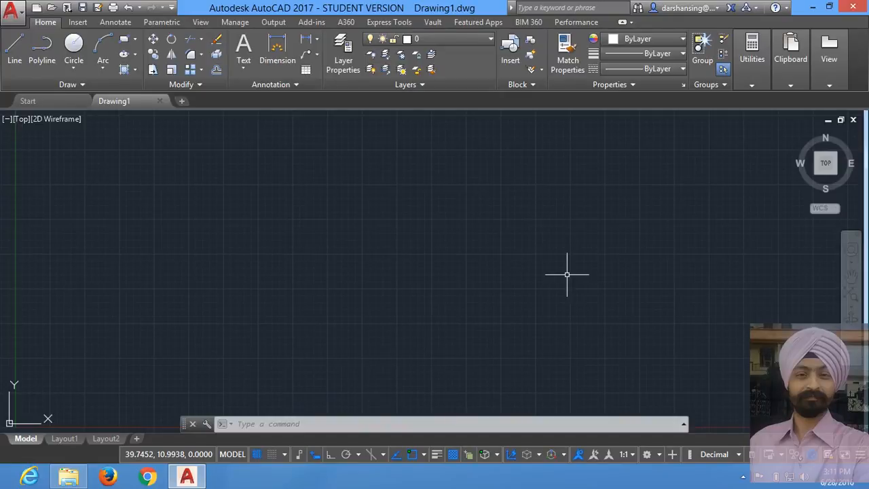
mouse_move(568, 275)
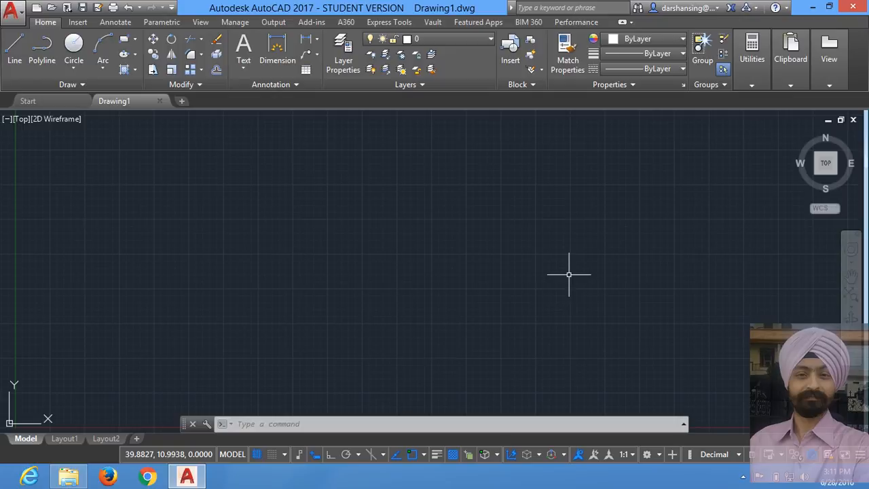
mouse_move(284, 262)
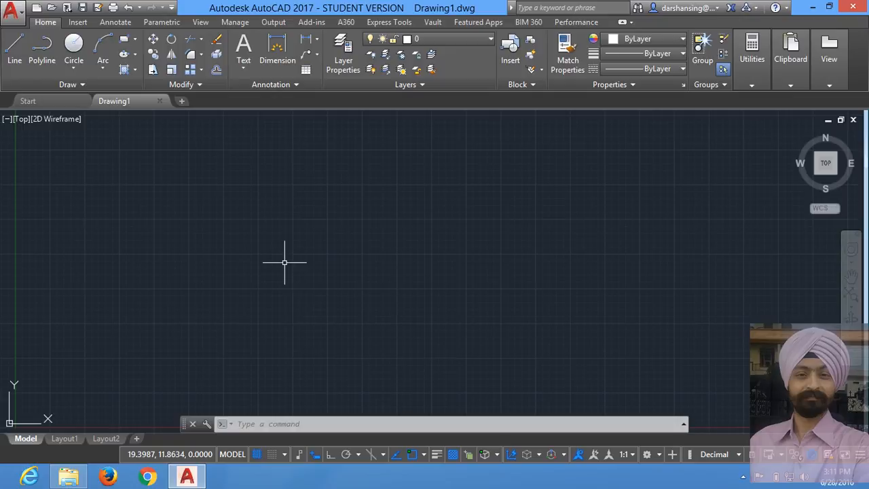
mouse_move(287, 384)
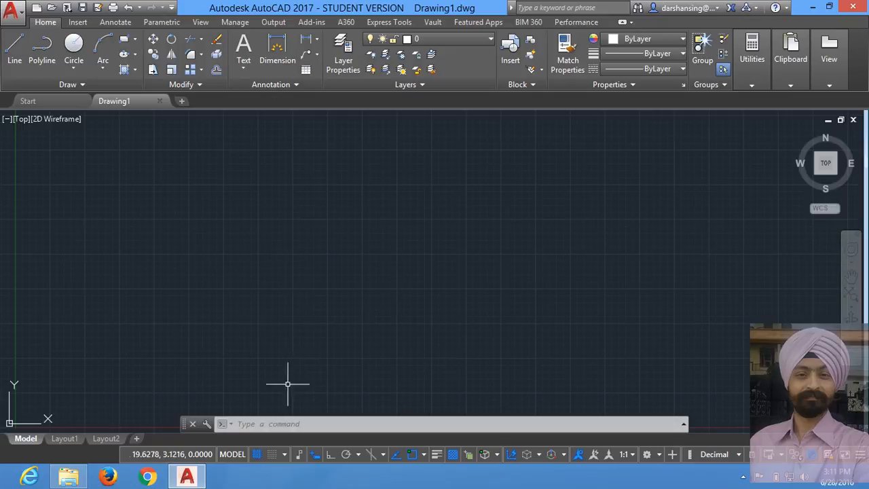
mouse_move(257, 454)
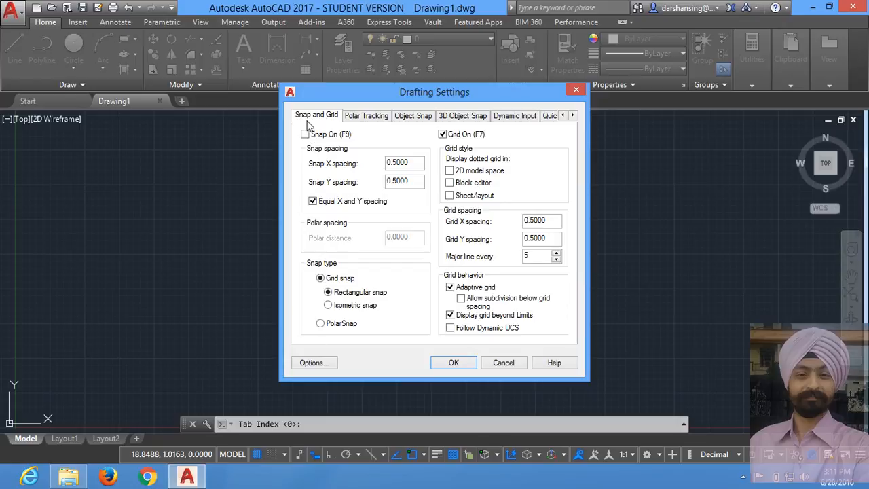
mouse_move(343, 129)
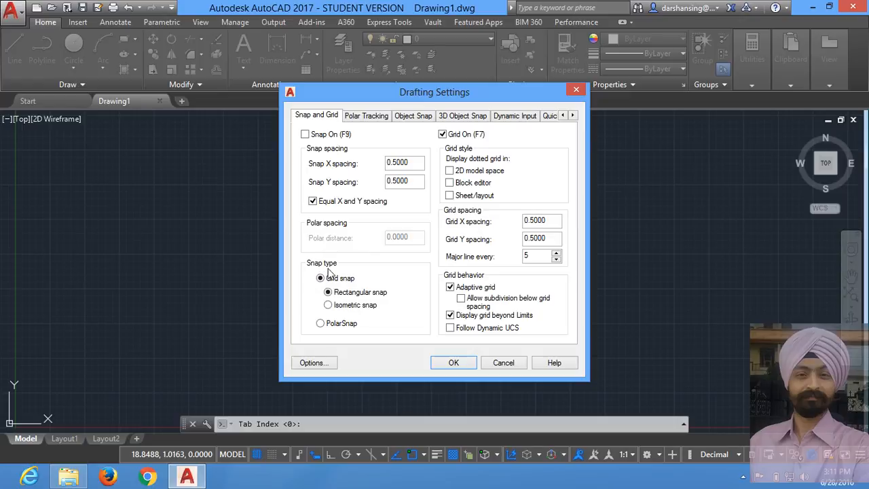
mouse_move(329, 305)
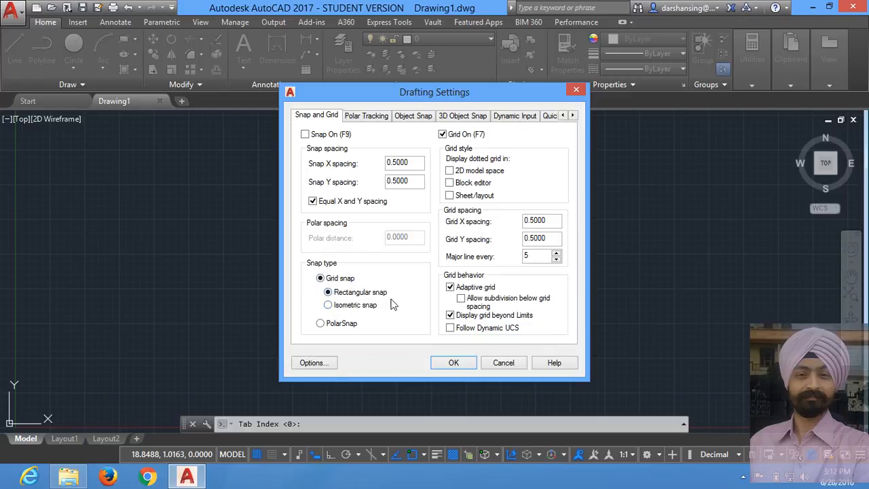
Choose Isometric snap in Drafting Settings and apply it for an angled isometric grid.
left_click(328, 304)
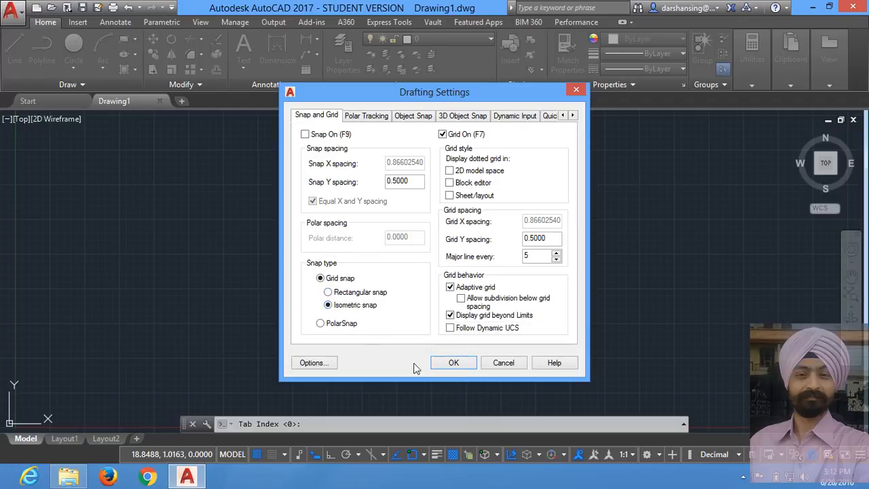
left_click(454, 362)
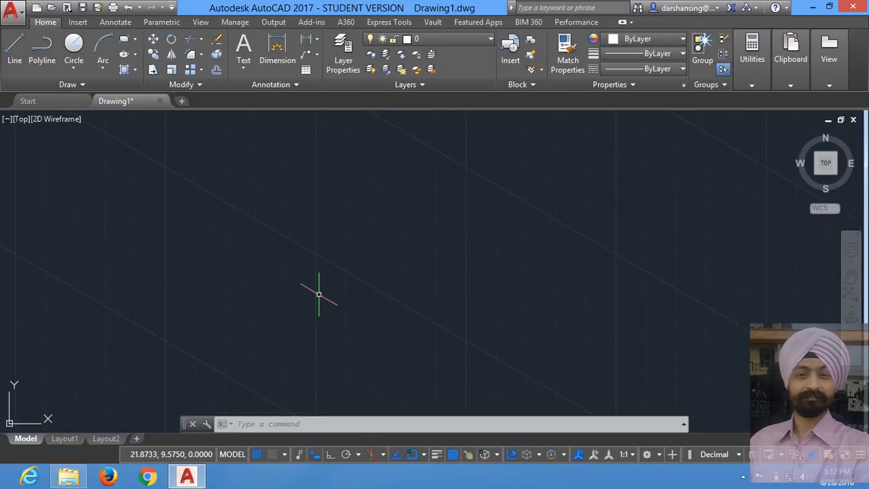
mouse_move(330, 285)
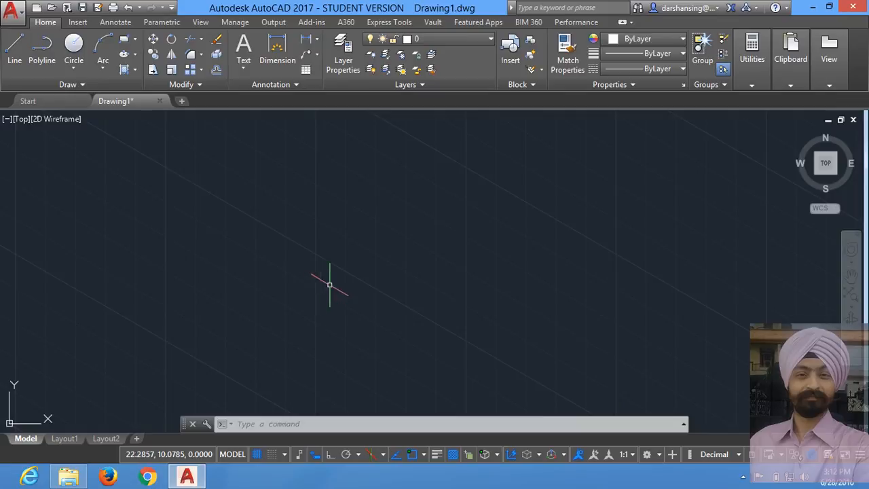
mouse_move(334, 281)
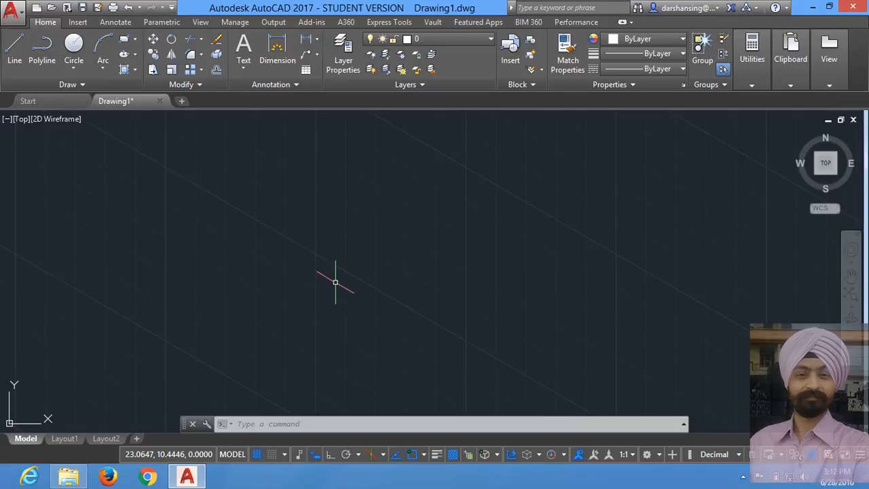
mouse_move(307, 292)
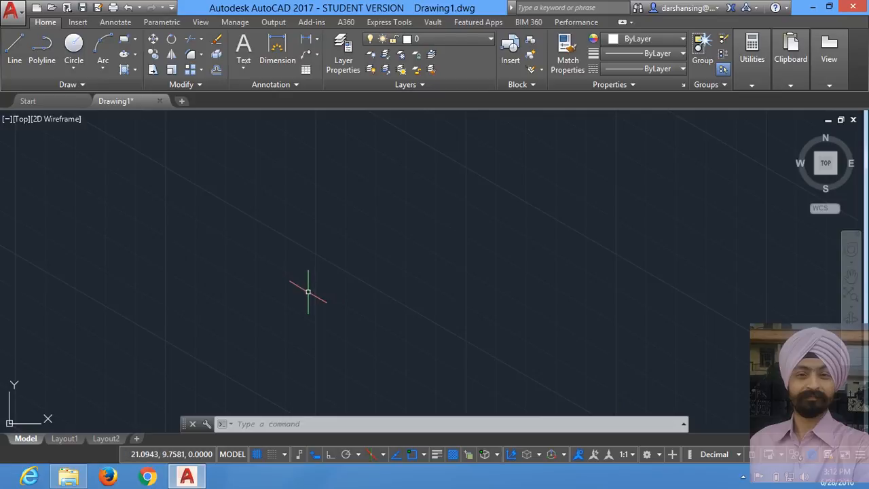
Draw the isometric face outline from 0,0 with Ortho on, using lengths 10, 10, 20, 10, 20.
left_click(13, 51)
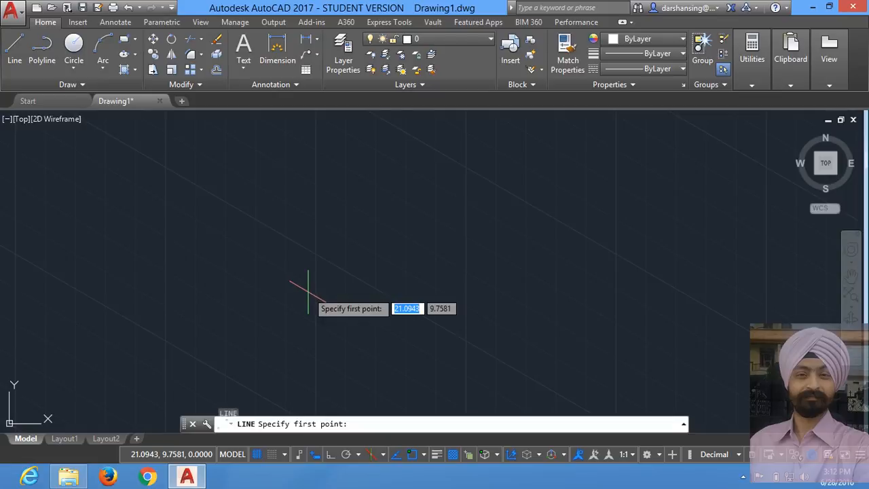
key("Tab")
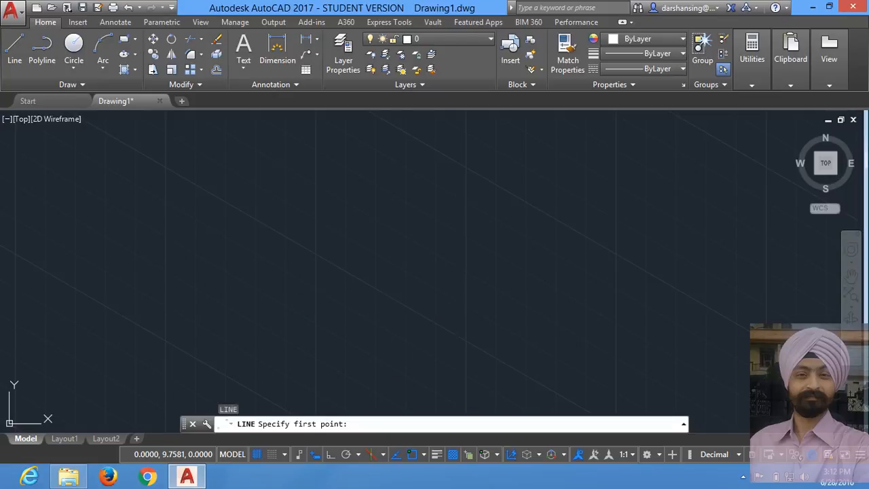
left_click(121, 378)
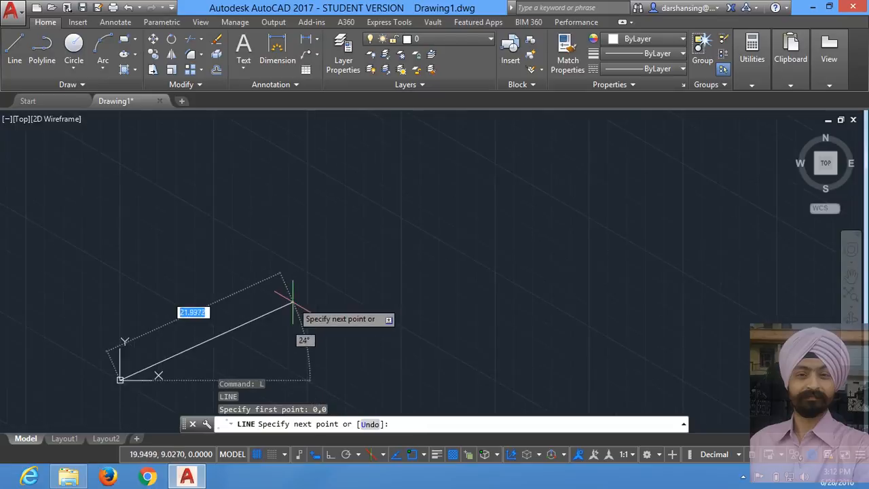
mouse_move(499, 162)
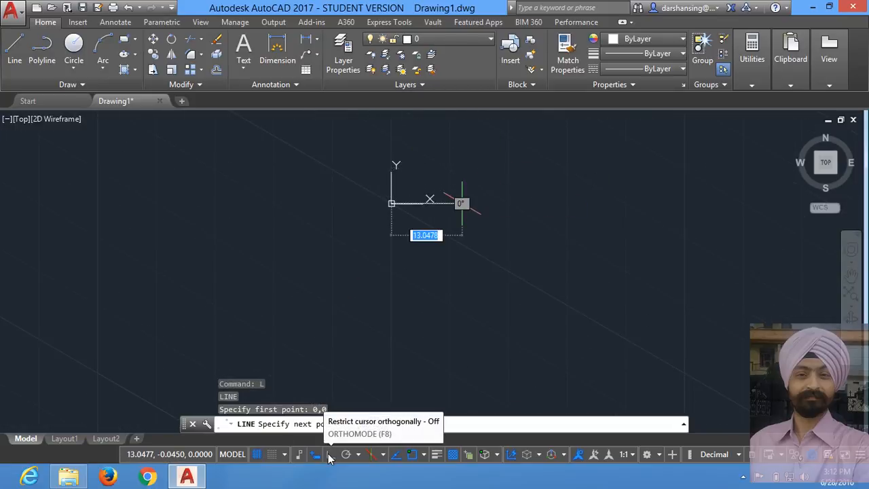
left_click(329, 454)
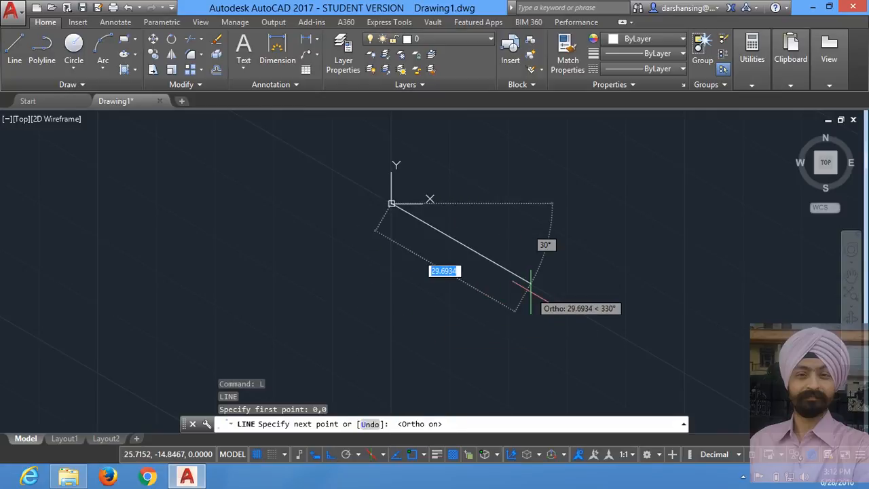
mouse_move(531, 292)
type("10")
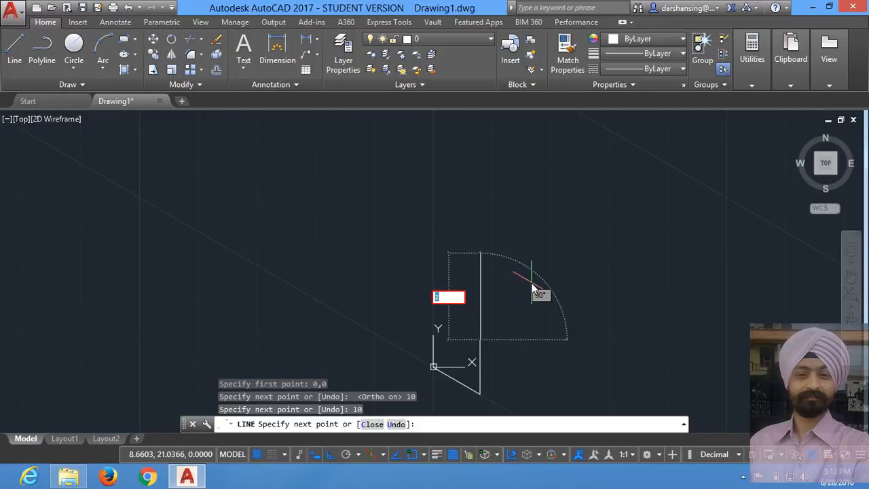
mouse_move(547, 282)
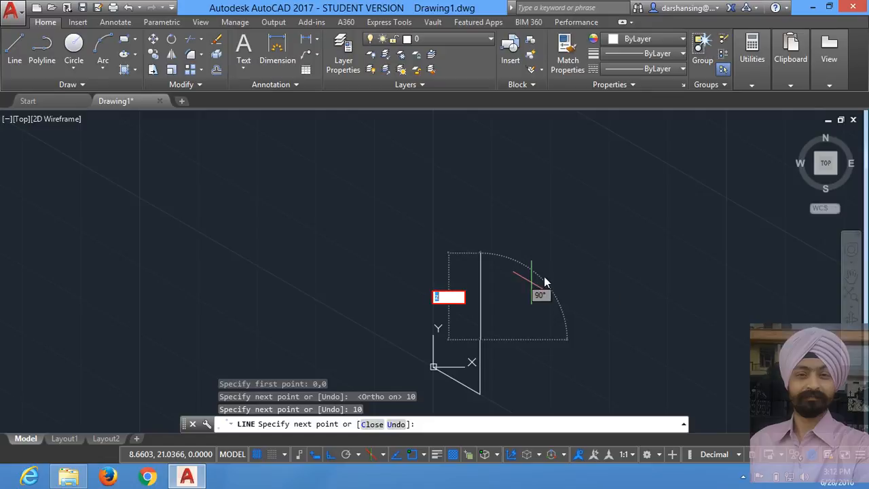
type("u")
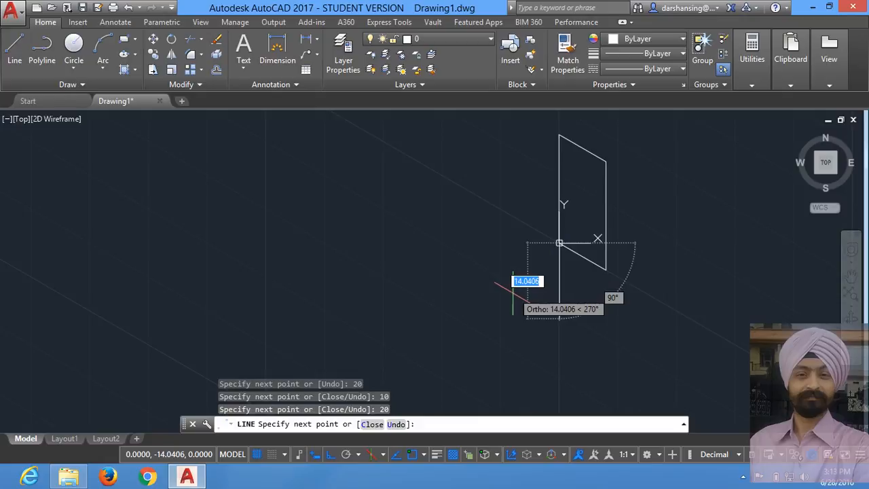
mouse_move(526, 272)
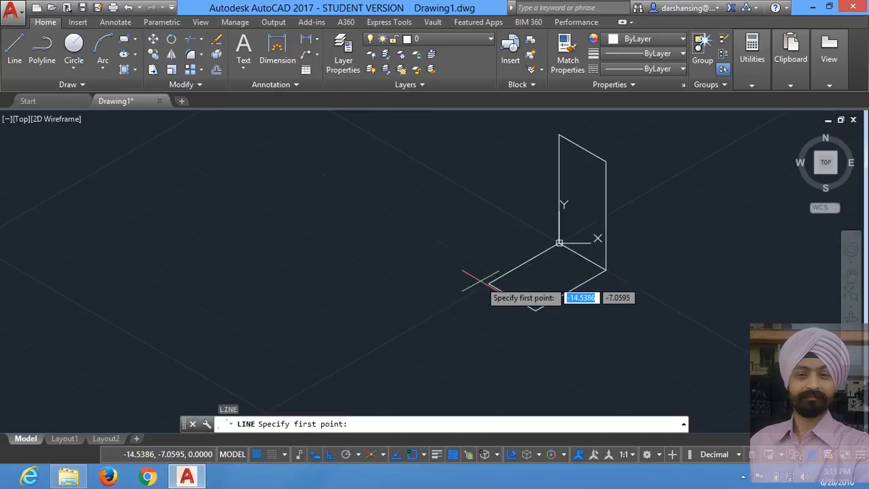
mouse_move(558, 135)
type("15")
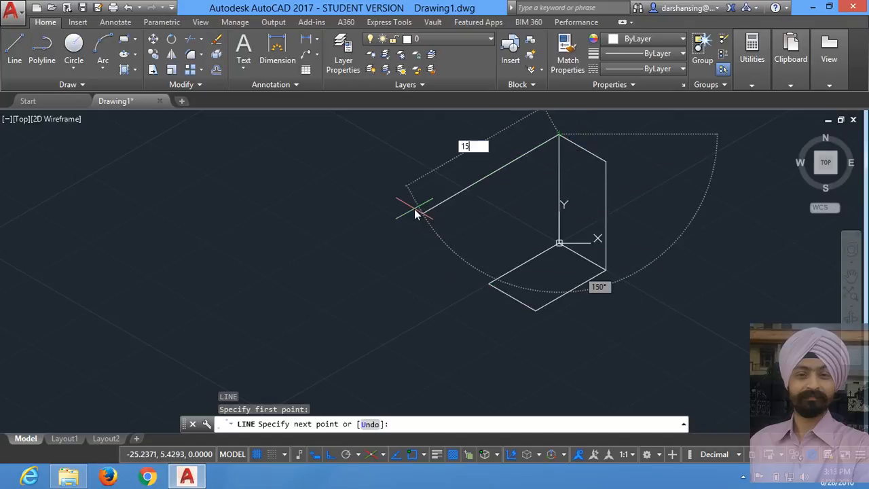
Draw the top rhombus edges 15, 10, 15 from the vertical face's upper corner.
type(".")
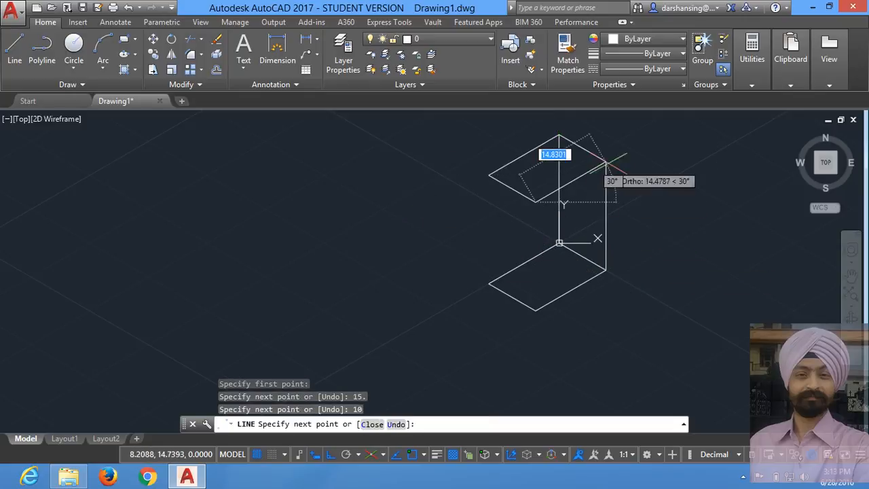
mouse_move(606, 162)
type("15")
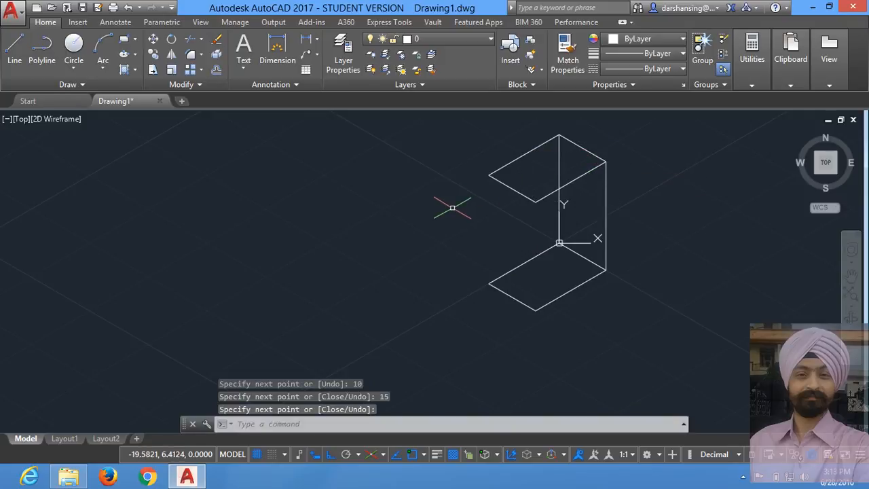
mouse_move(452, 207)
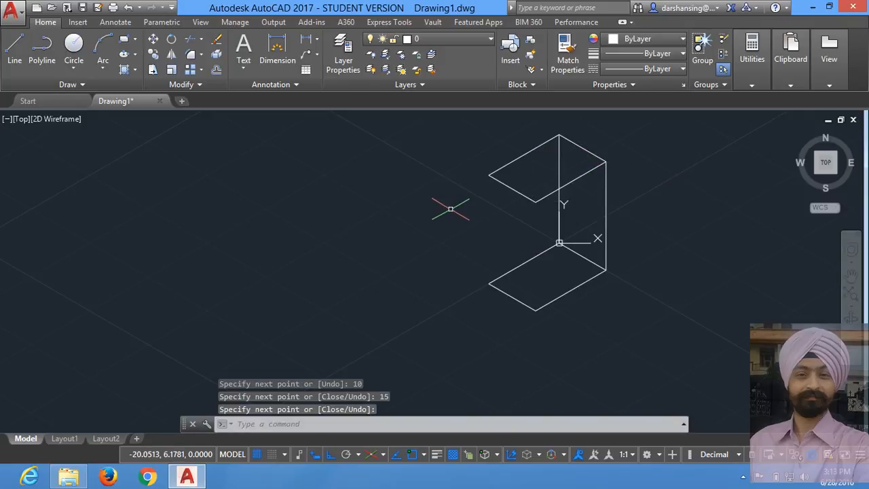
Switch to the right isoplane and draw 20-long vertical edges from the top face corner.
key("f5")
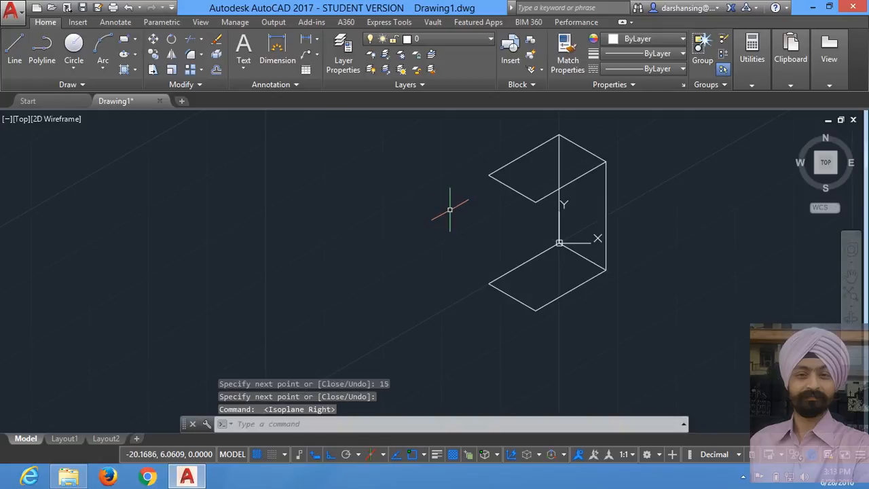
left_click(13, 51)
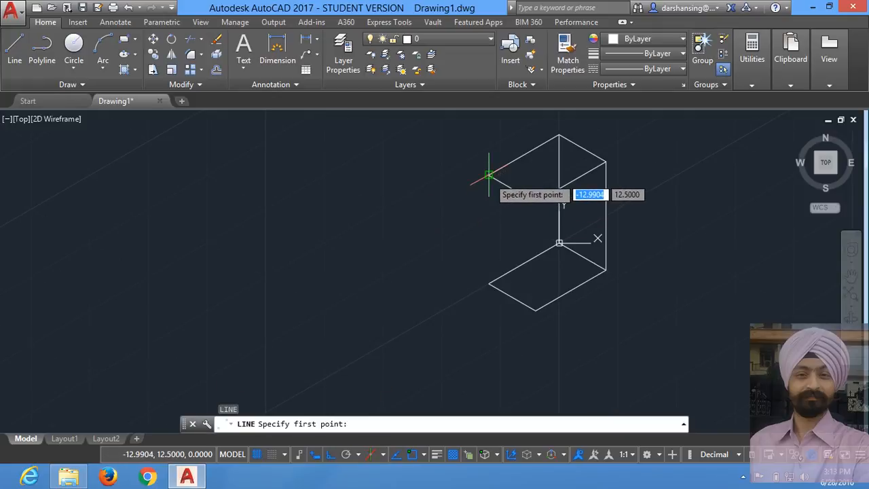
left_click(491, 175)
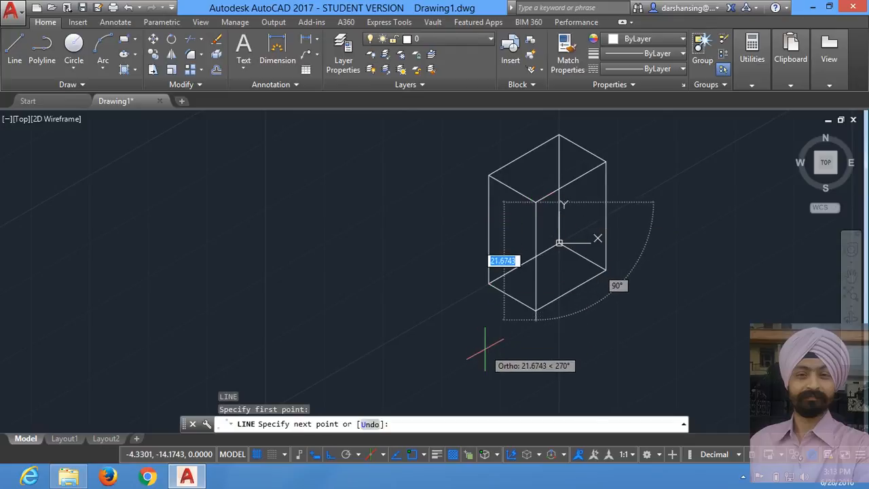
type("1")
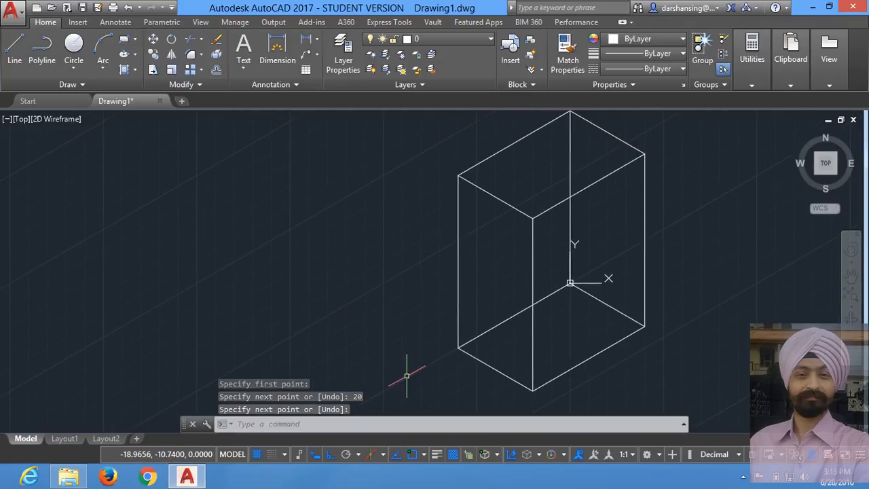
mouse_move(431, 328)
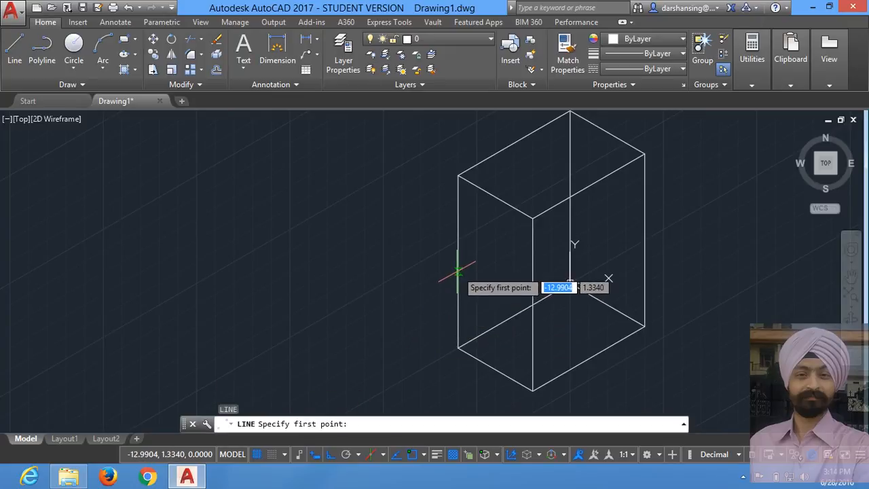
mouse_move(458, 263)
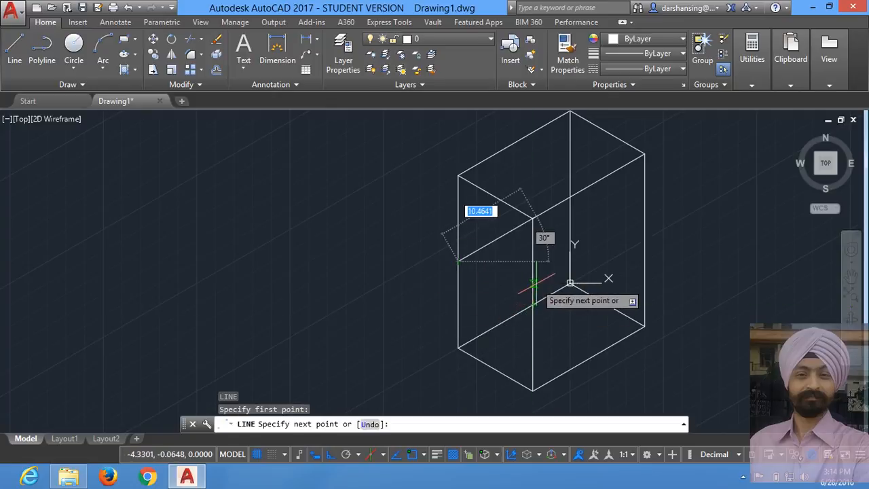
Draw midpoint construction lines across the box's left face and top face.
left_click(533, 281)
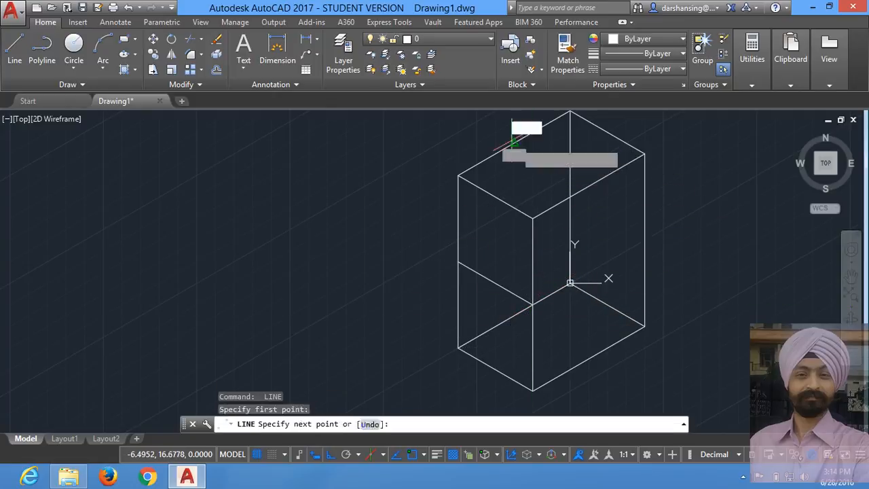
mouse_move(571, 197)
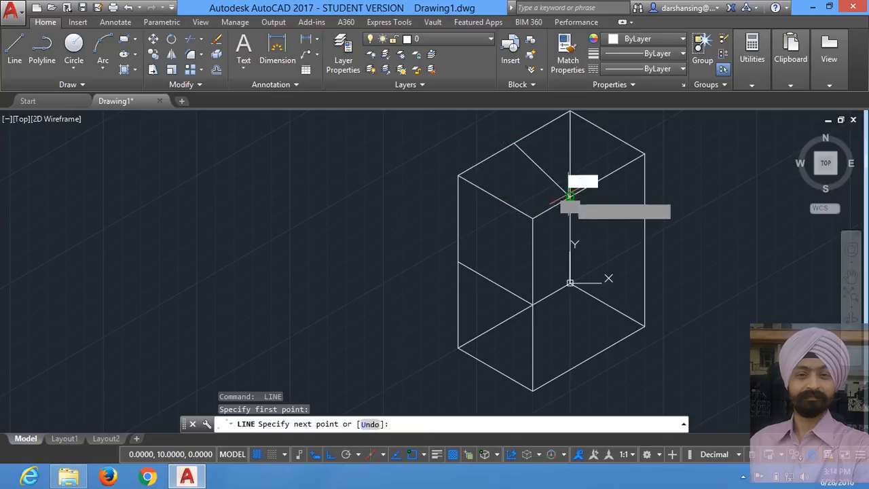
left_click(570, 197)
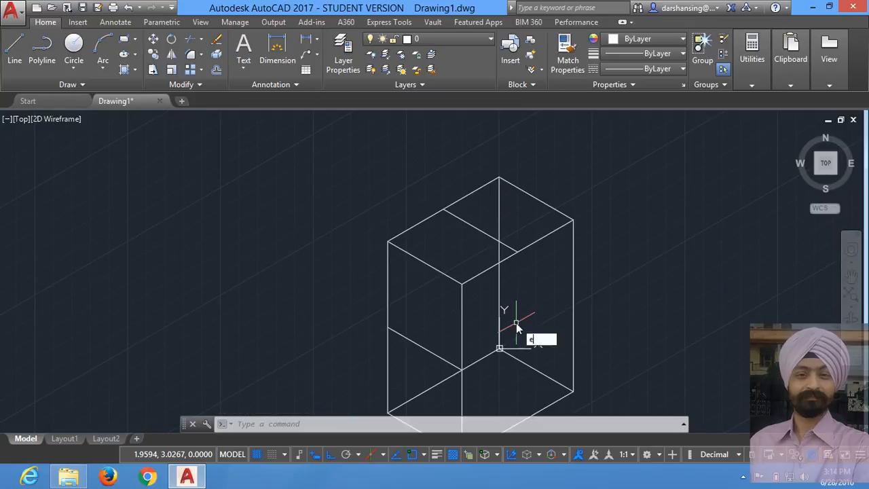
Place a radius 10 isocircle centred on the box's lower right corner using EL.
type("EL")
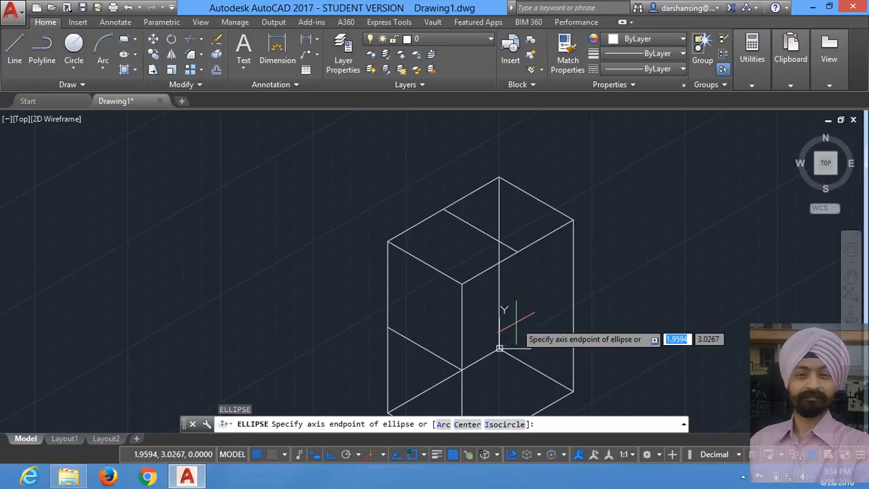
mouse_move(539, 343)
type("I")
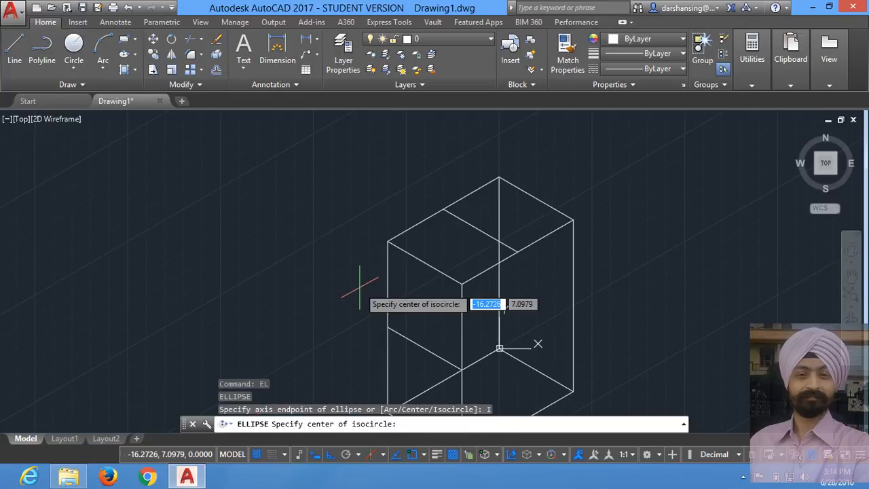
mouse_move(312, 312)
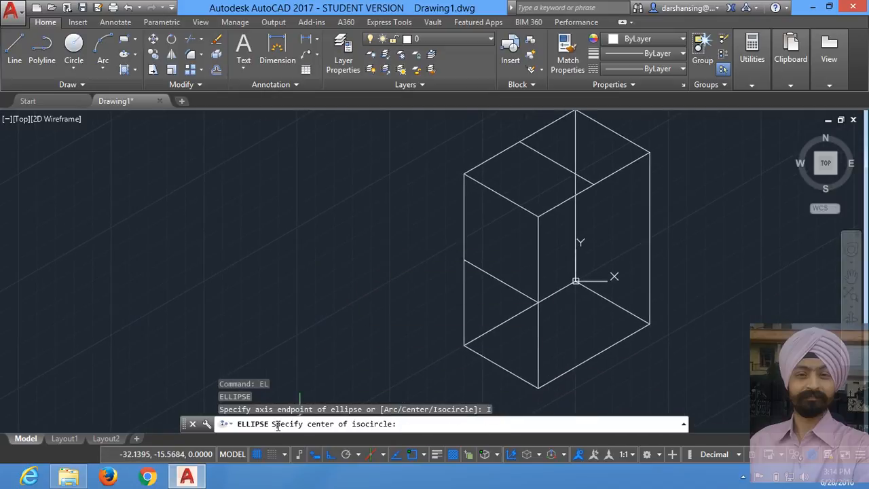
mouse_move(343, 429)
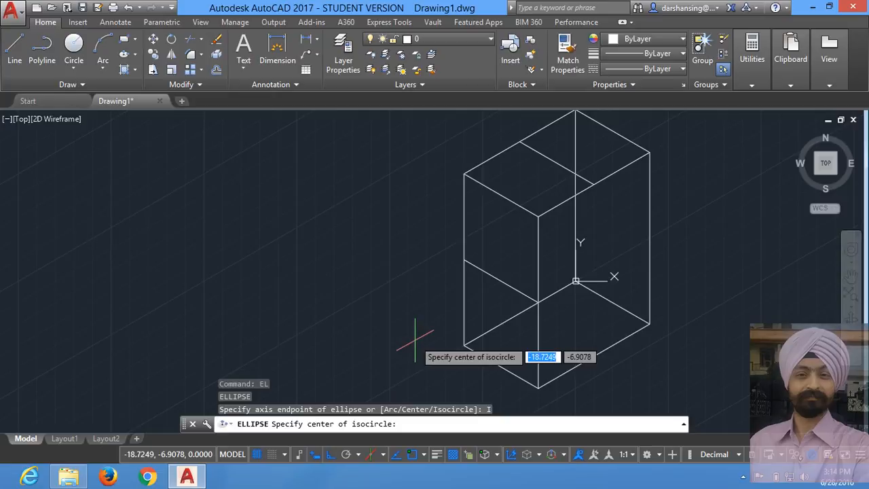
mouse_move(421, 312)
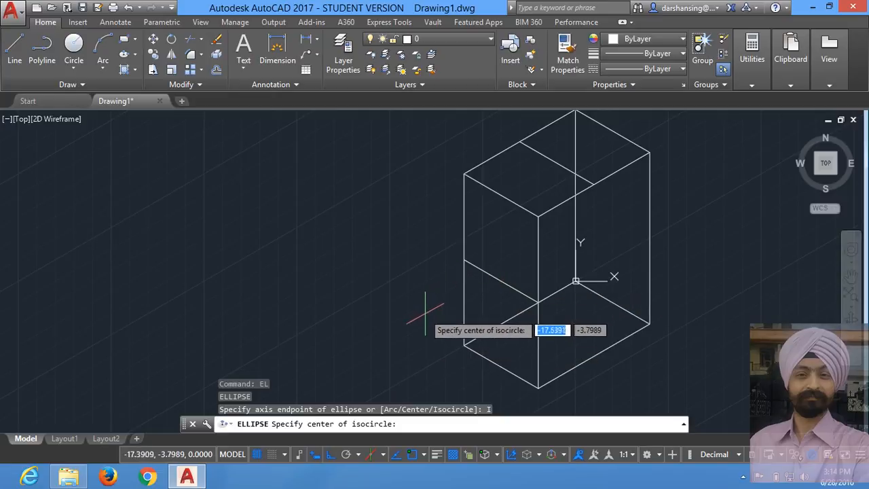
mouse_move(649, 325)
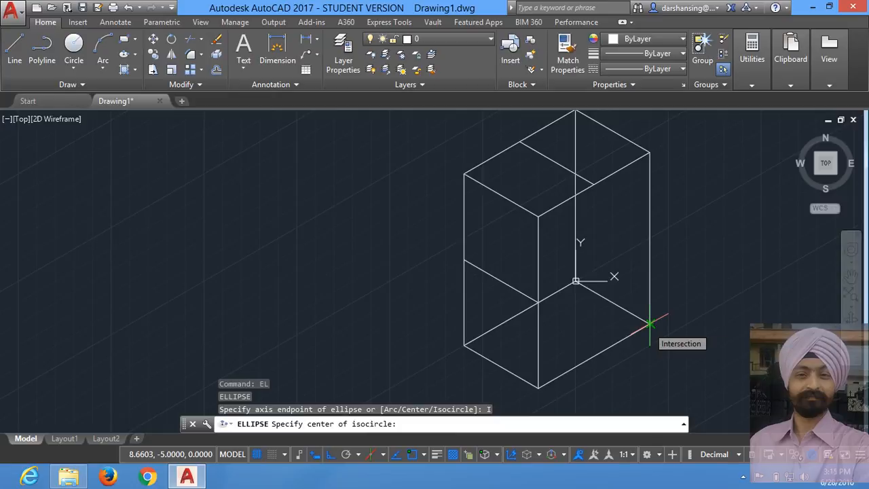
left_click(650, 325)
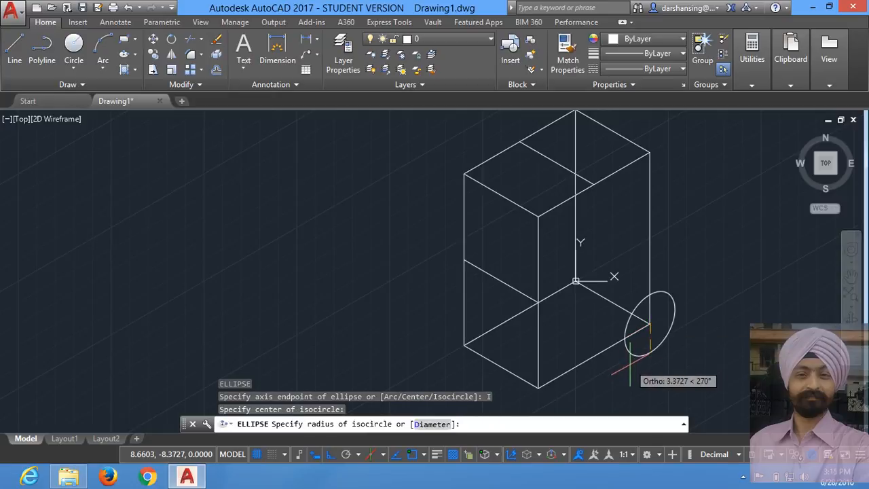
type("10")
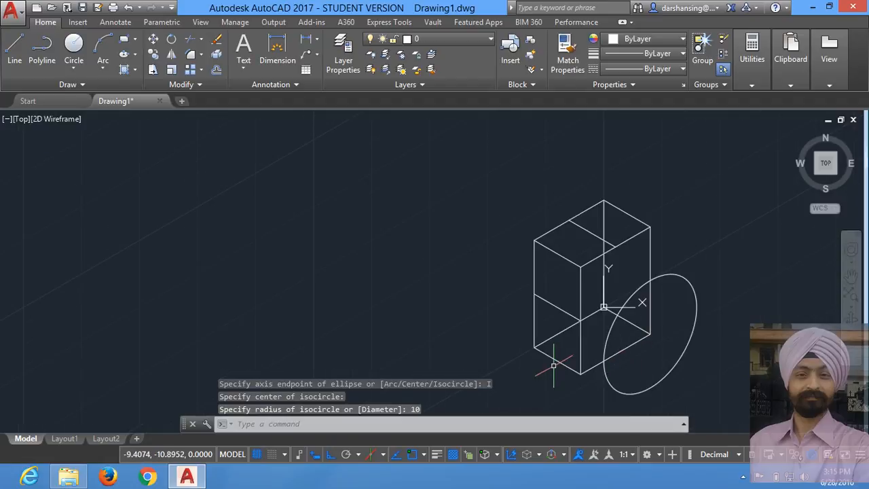
mouse_move(554, 366)
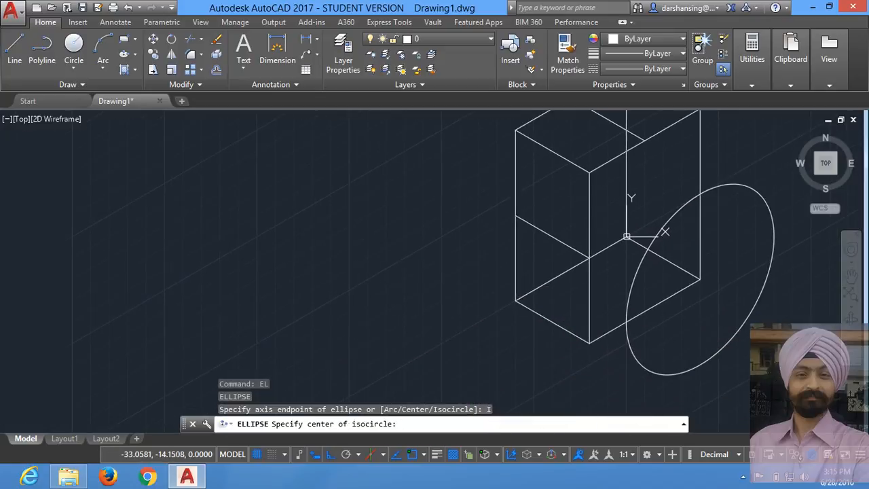
mouse_move(414, 279)
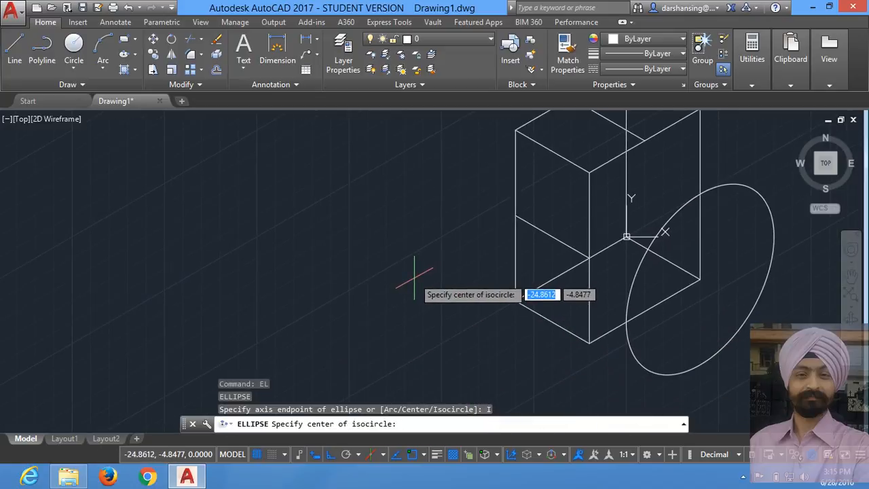
mouse_move(405, 281)
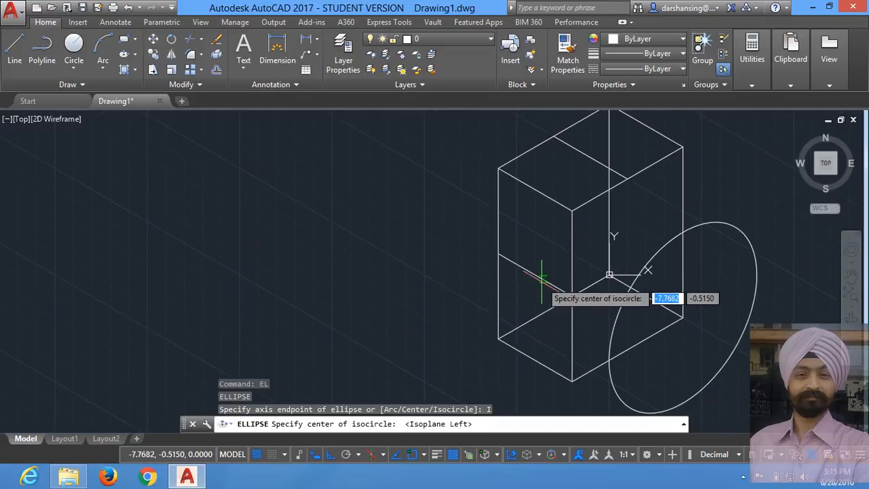
Place a radius 5 left-isoplane isocircle centred on the left face's middle construction line.
left_click(543, 275)
type("5")
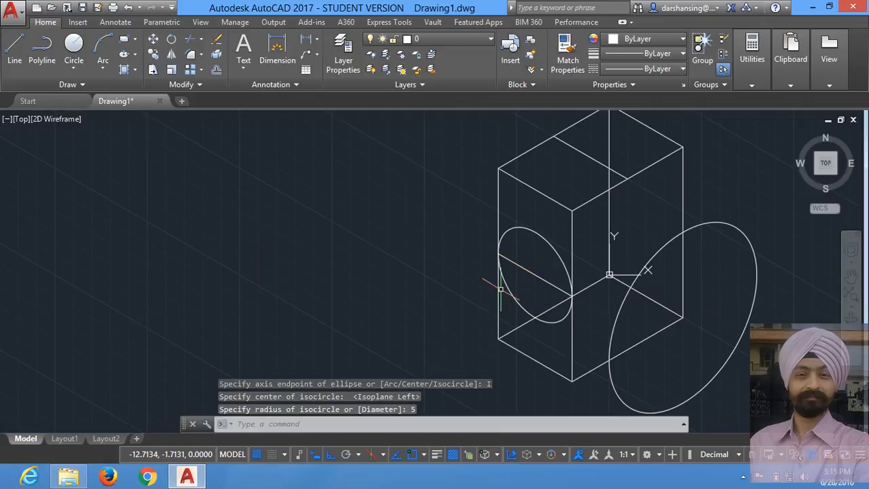
mouse_move(495, 292)
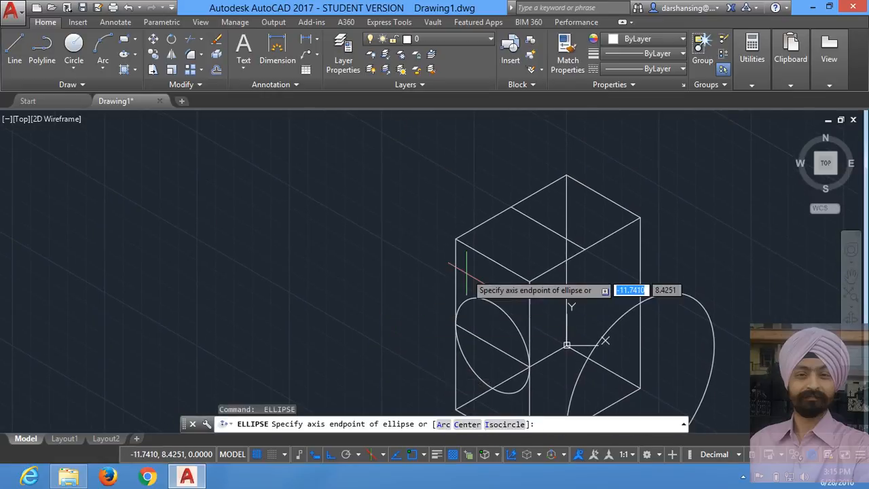
mouse_move(493, 261)
type("I")
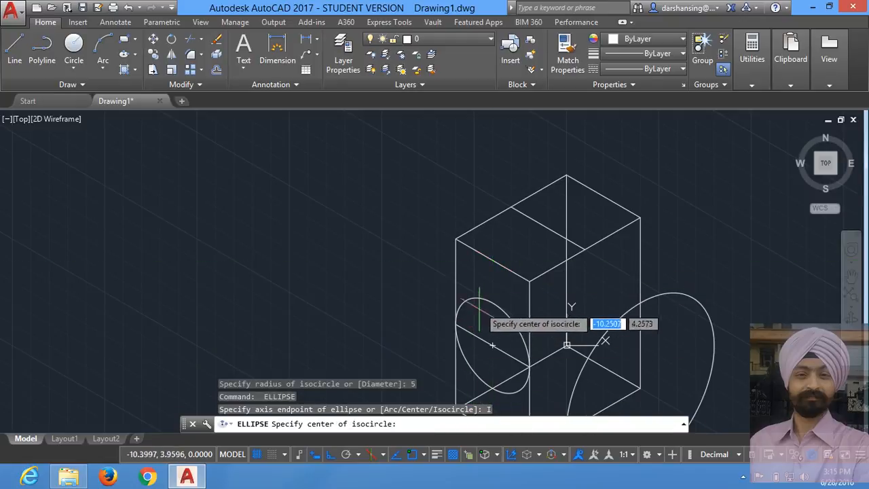
mouse_move(492, 262)
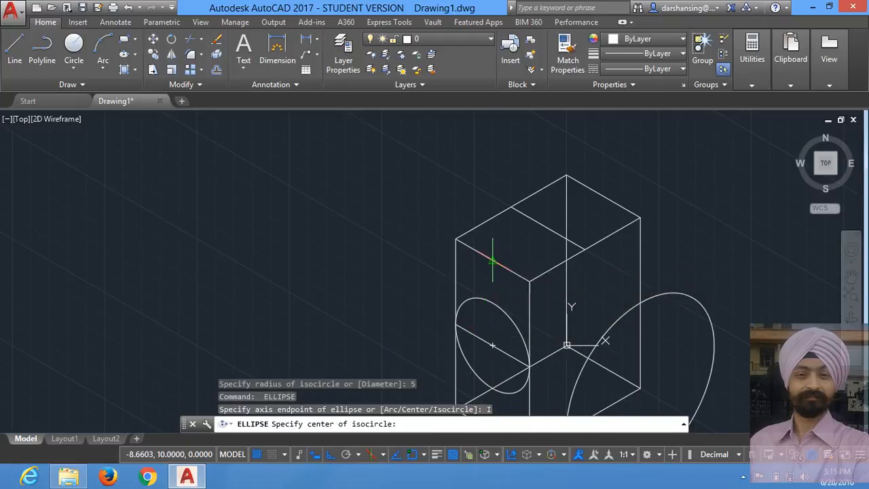
Add a radius 5 isocircle centred on the midpoint of the left face's top edge.
left_click(492, 261)
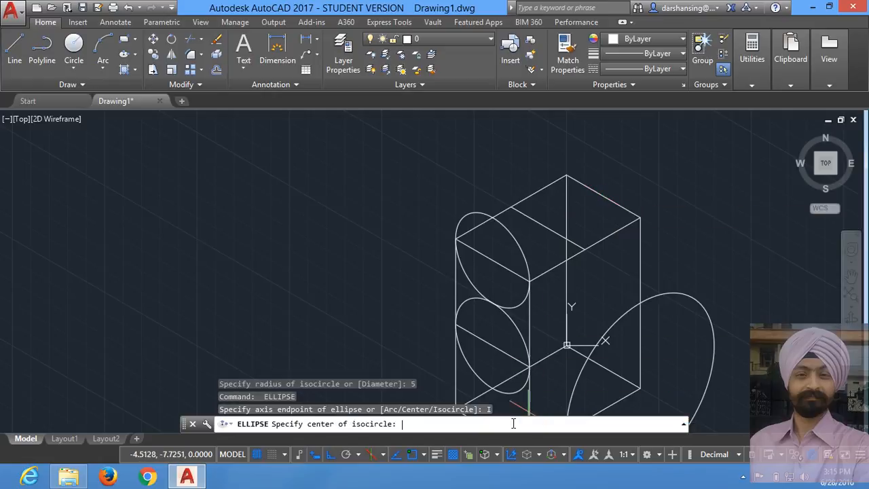
mouse_move(603, 197)
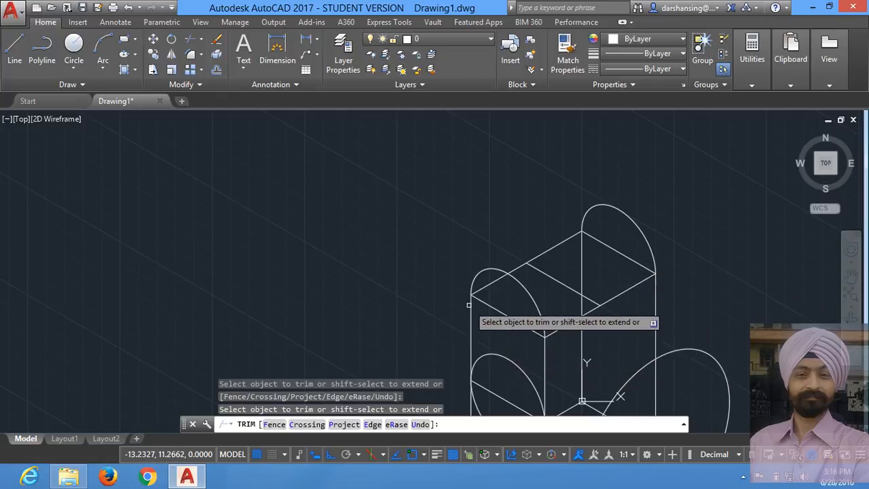
End trimming and draw a line from the right arc's top quadrant to the other arc.
key("Escape")
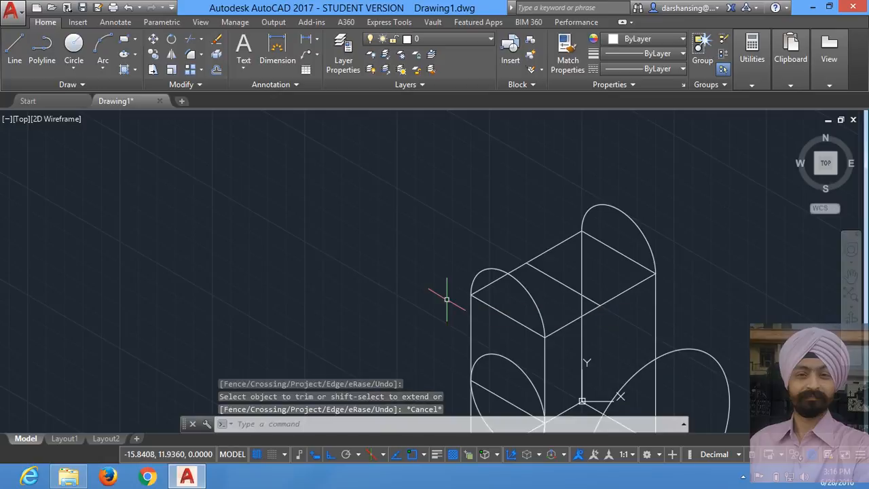
left_click(14, 48)
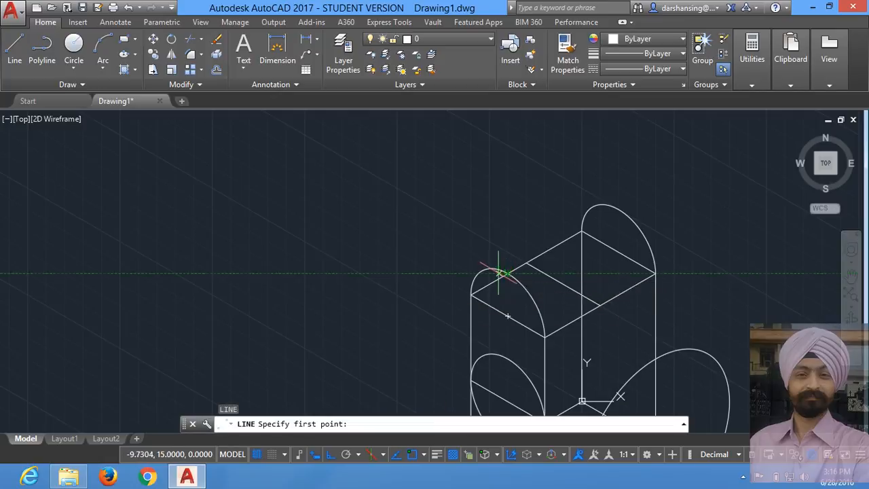
mouse_move(625, 210)
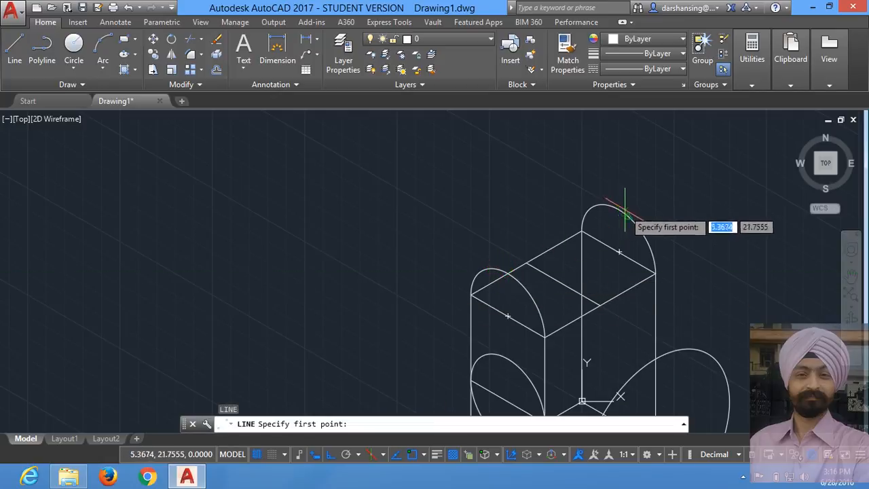
mouse_move(628, 217)
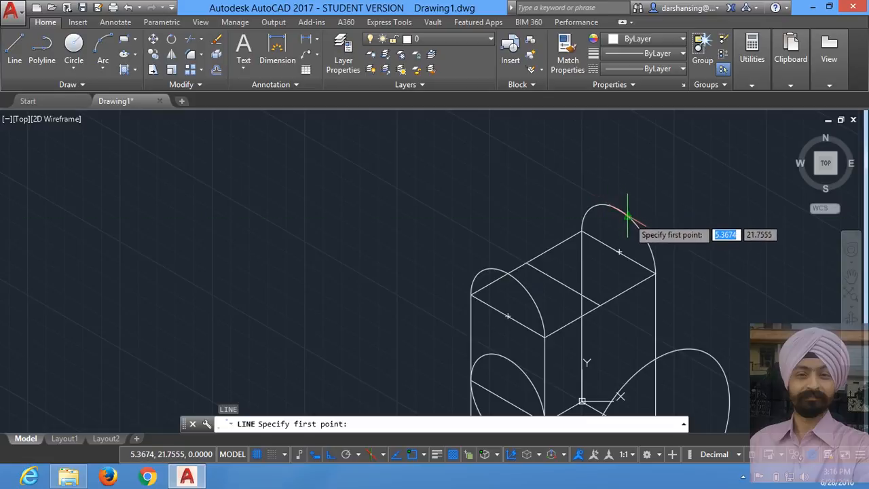
left_click(629, 218)
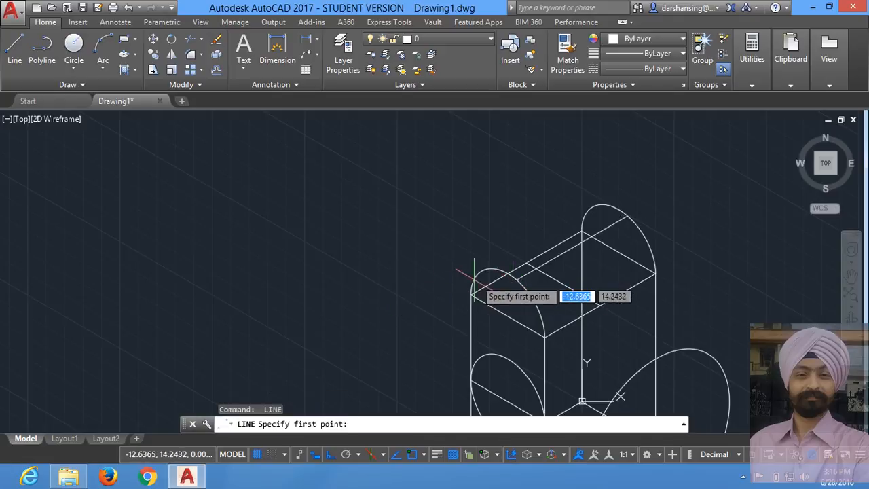
mouse_move(482, 275)
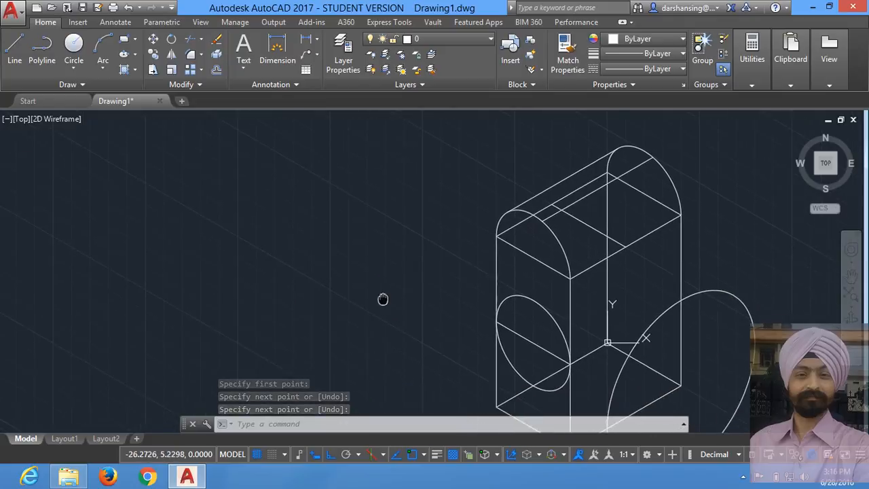
Pan to the empty area left of the model and start a Top-isoplane isocircle.
left_click_drag(383, 300, 445, 260)
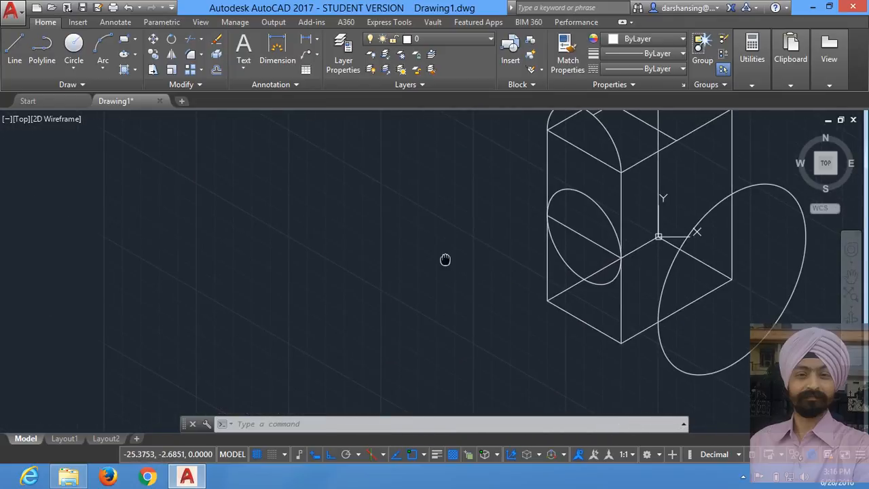
left_click_drag(445, 259, 416, 343)
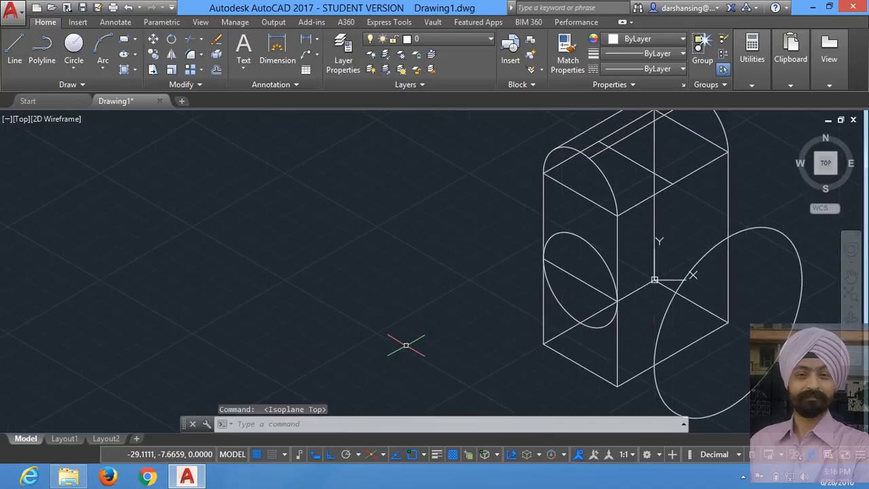
mouse_move(470, 370)
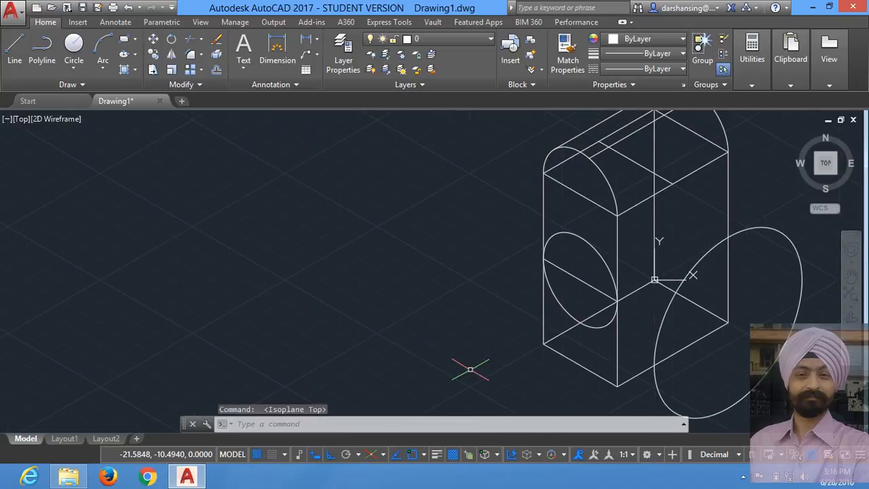
type("E")
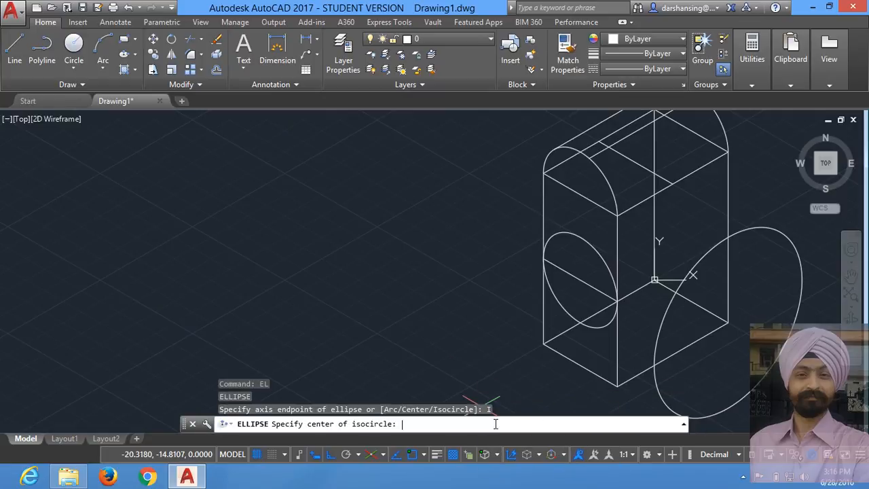
mouse_move(581, 366)
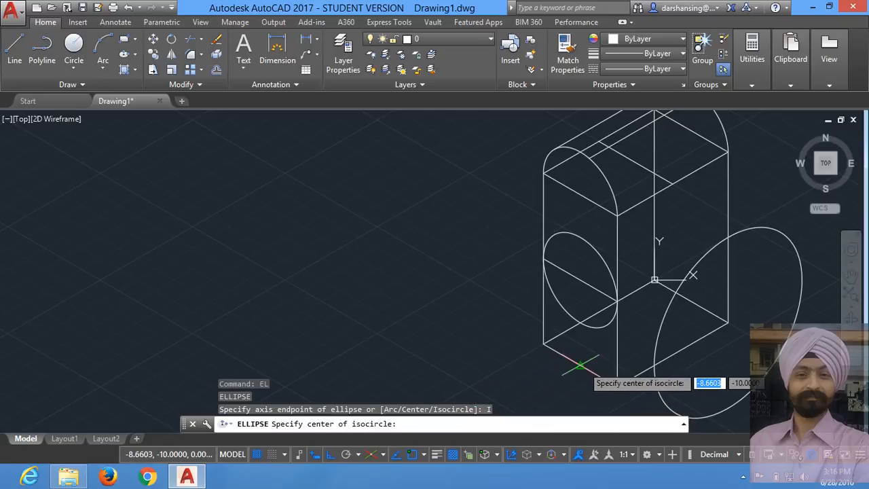
left_click(580, 366)
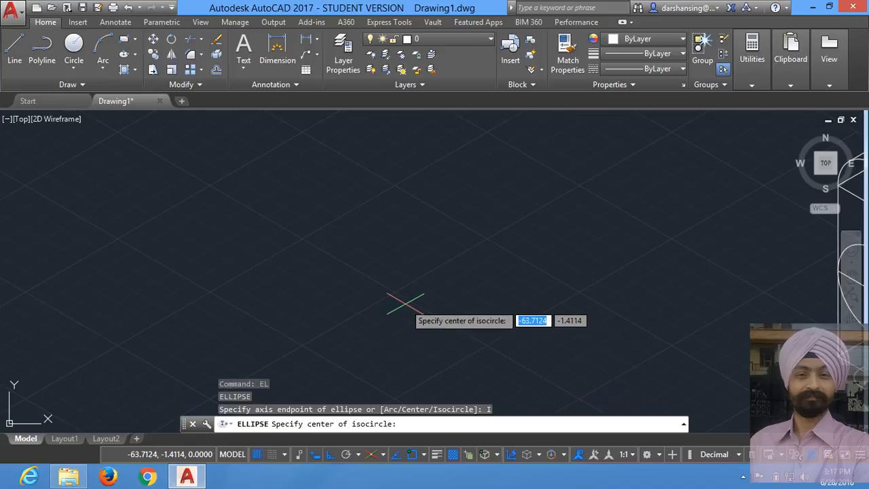
Place the isocircle centre and draw 50-unit vertical lines up from its left and right quadrants.
left_click(405, 303)
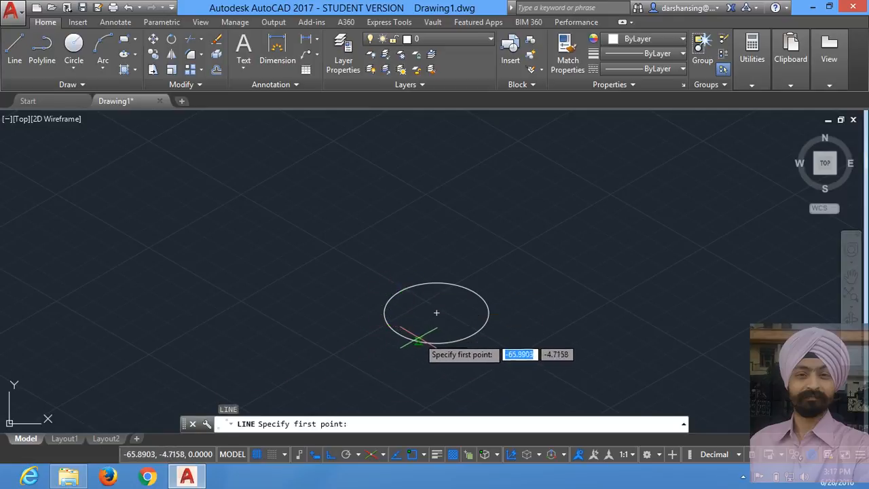
mouse_move(489, 318)
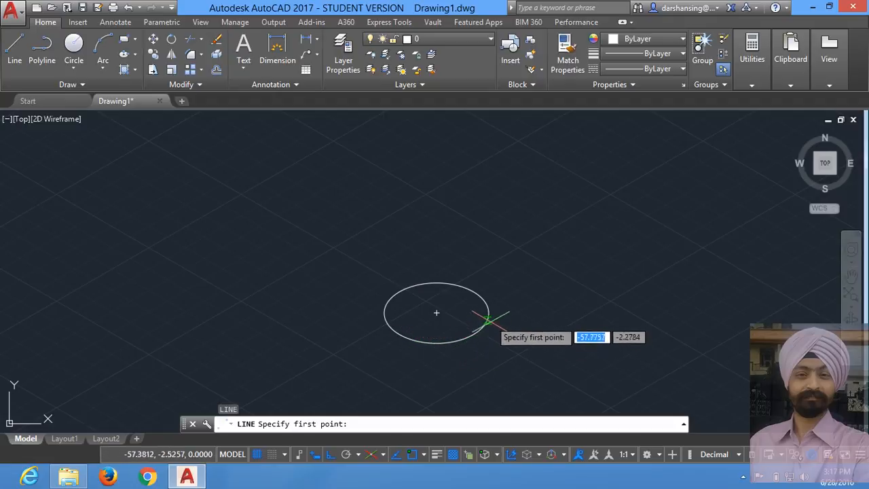
mouse_move(488, 312)
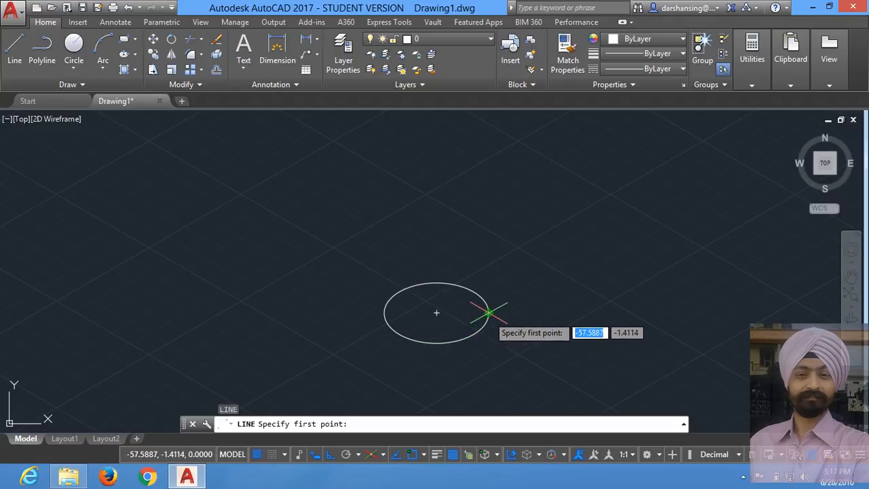
left_click(487, 313)
type("50")
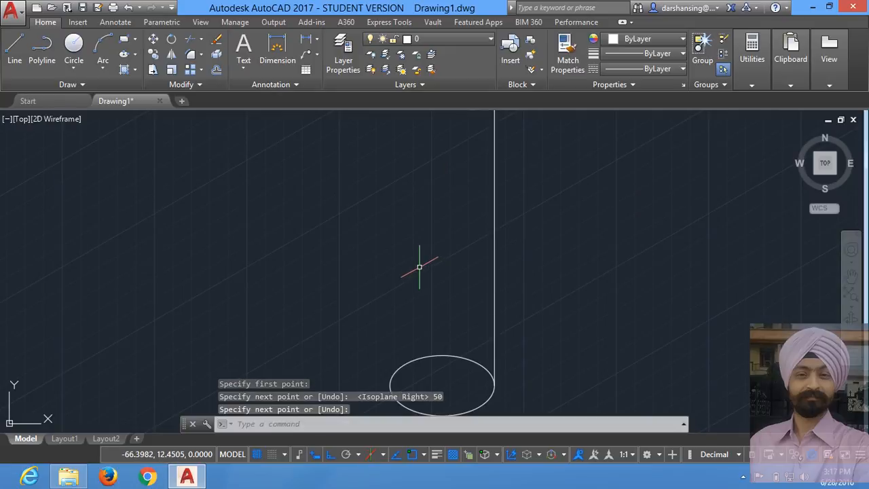
left_click(13, 51)
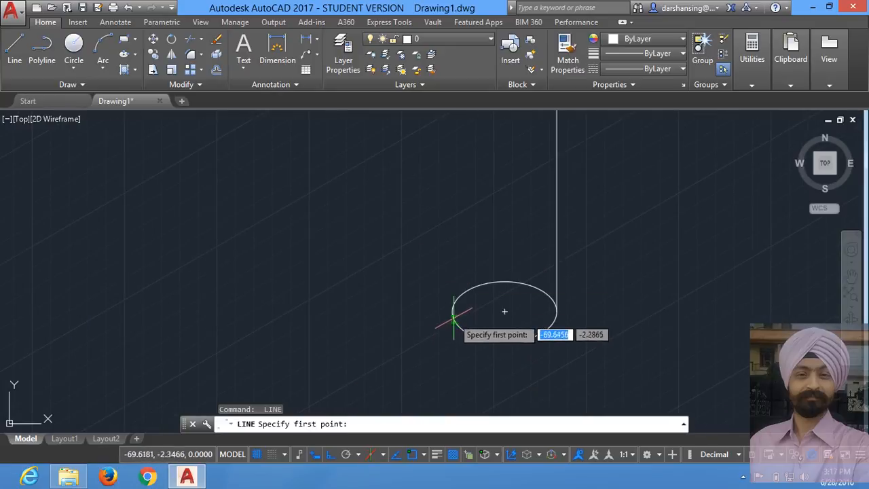
left_click(454, 314)
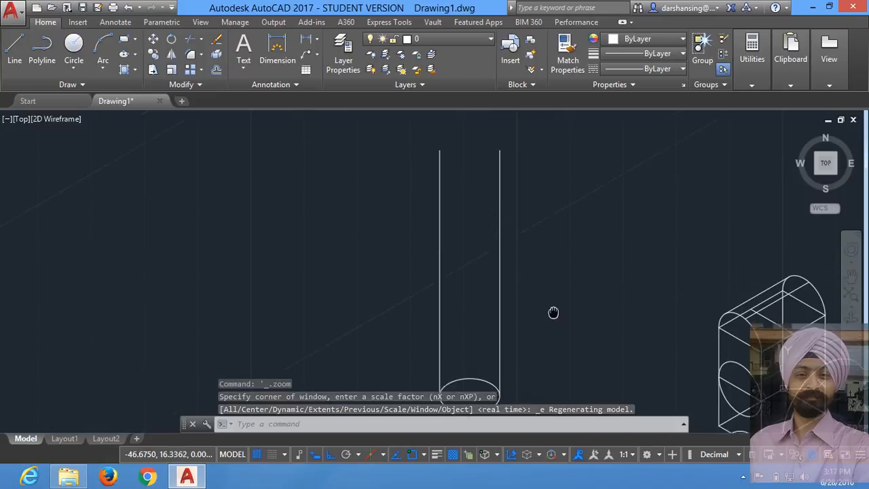
left_click_drag(553, 312, 471, 244)
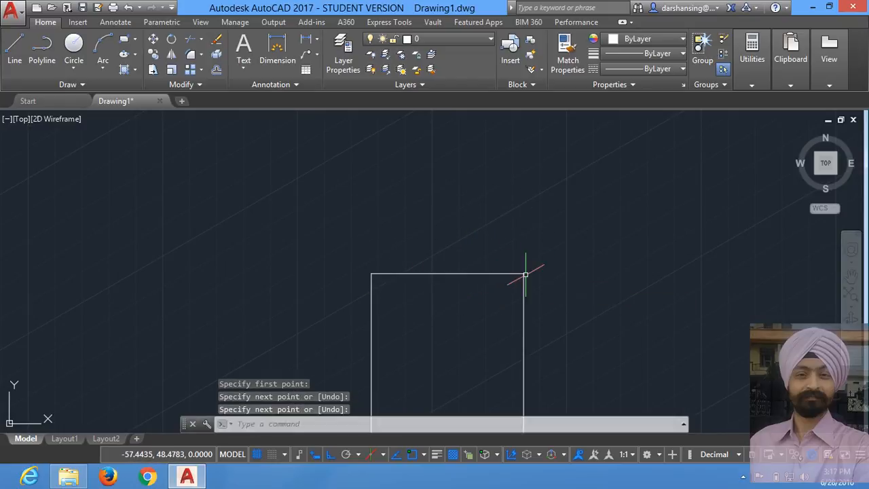
mouse_move(476, 304)
type("I")
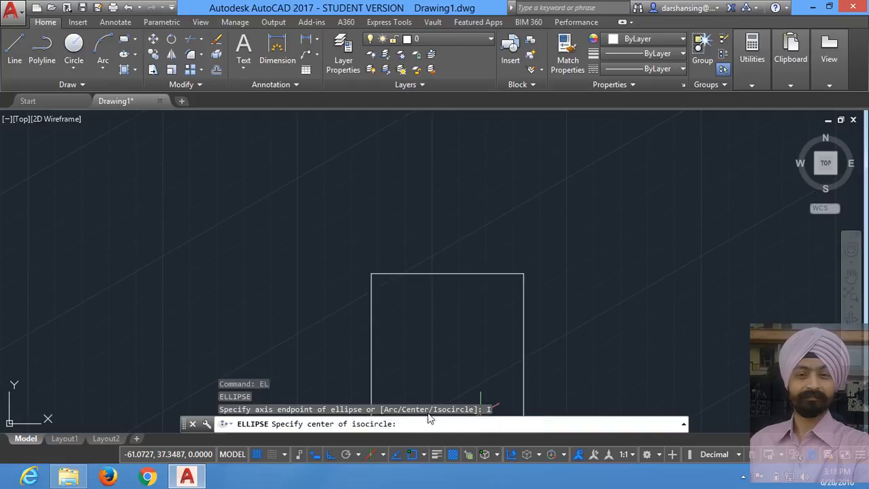
mouse_move(448, 275)
type("e")
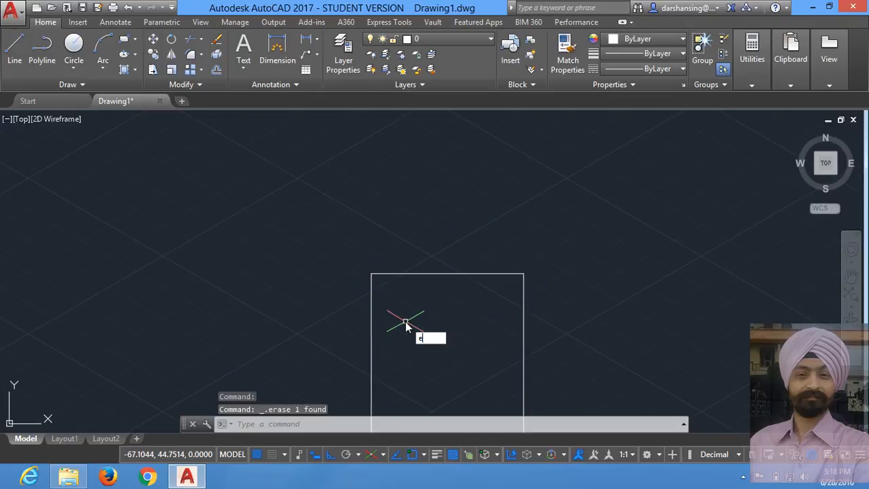
key("Return")
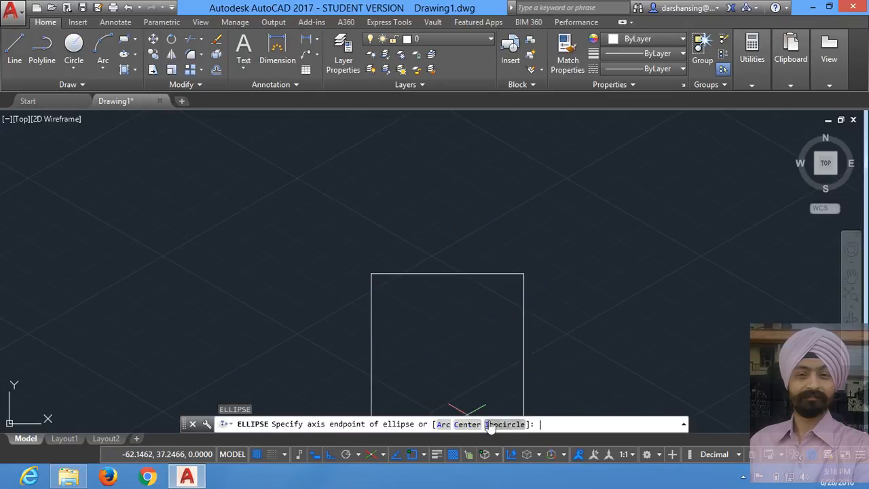
left_click(445, 273)
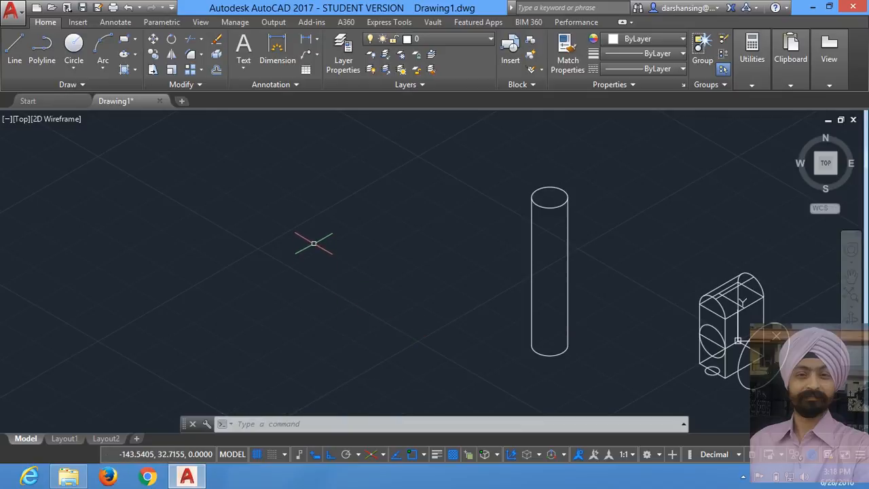
mouse_move(500, 276)
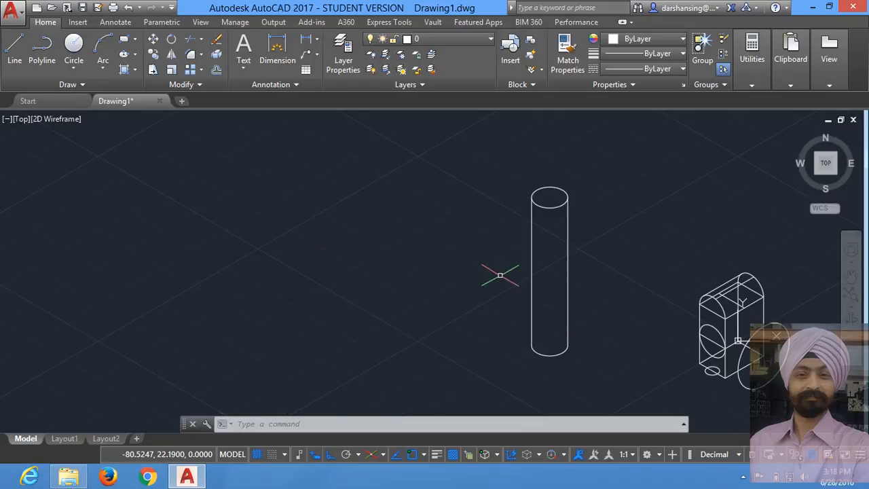
mouse_move(453, 285)
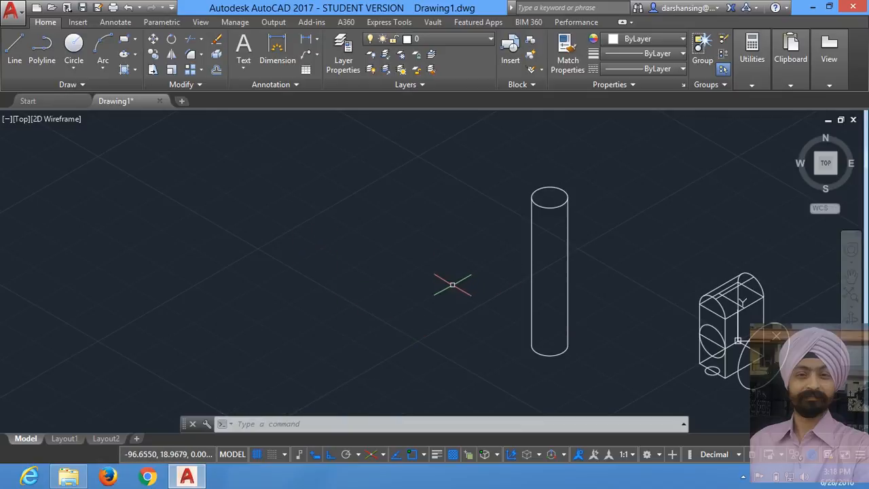
mouse_move(449, 276)
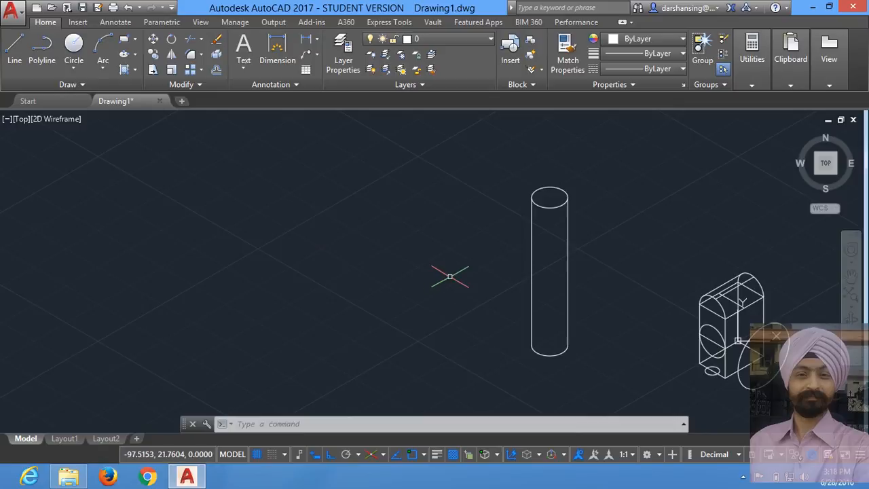
Start a CYLINDER with CYL, pick a base centre, then cancel at the radius prompt.
type("cyl")
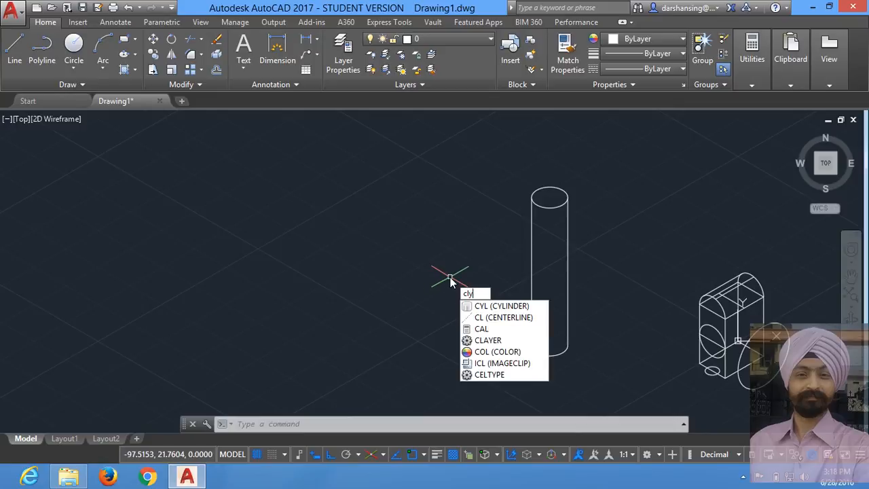
key("Escape")
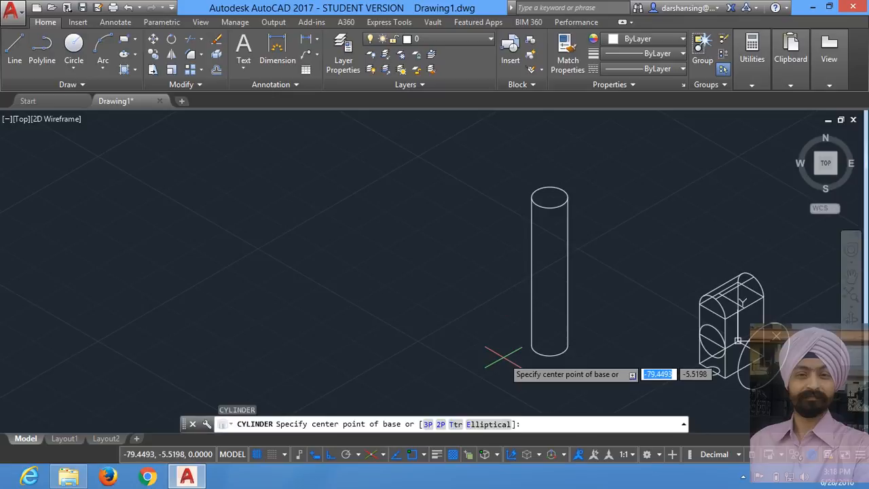
mouse_move(425, 333)
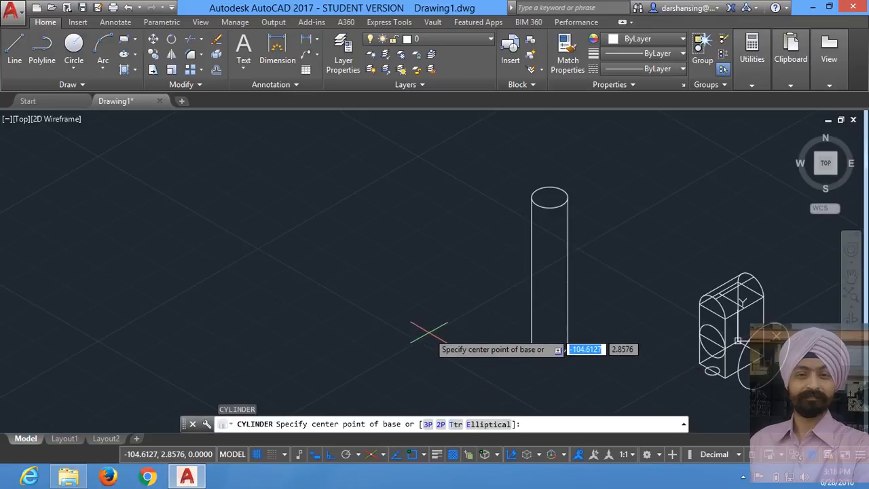
left_click(427, 332)
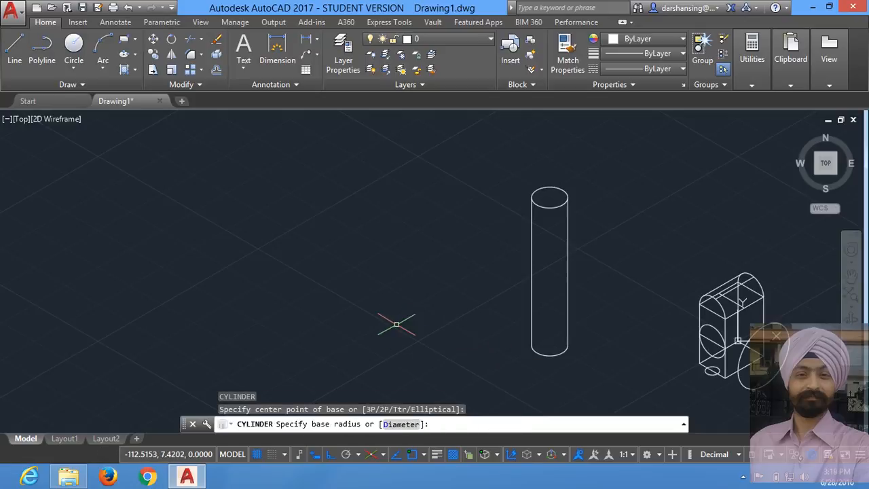
key("Escape")
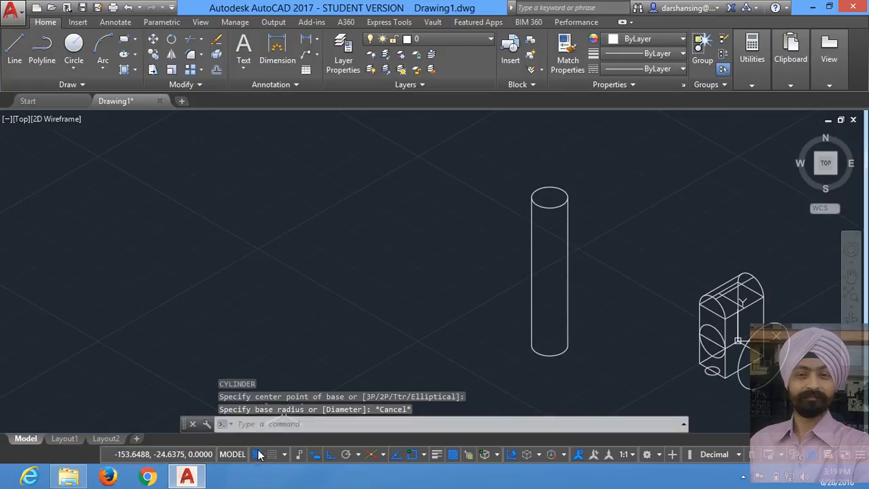
mouse_move(257, 454)
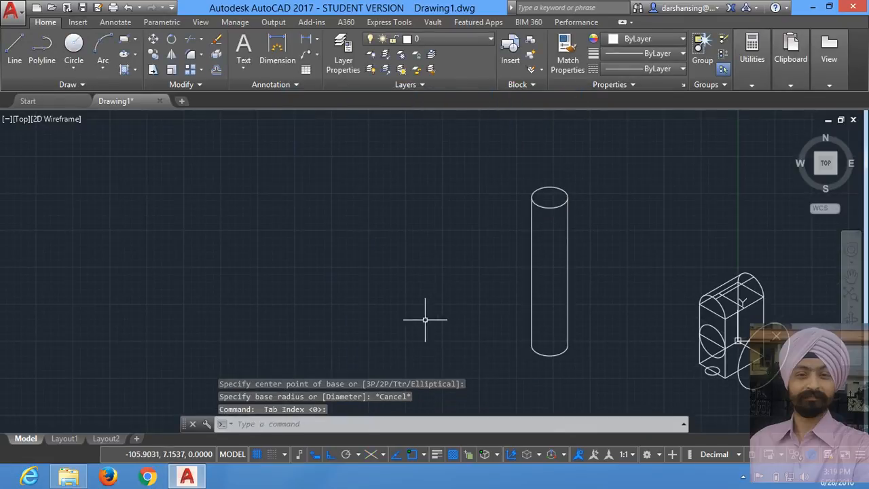
mouse_move(424, 318)
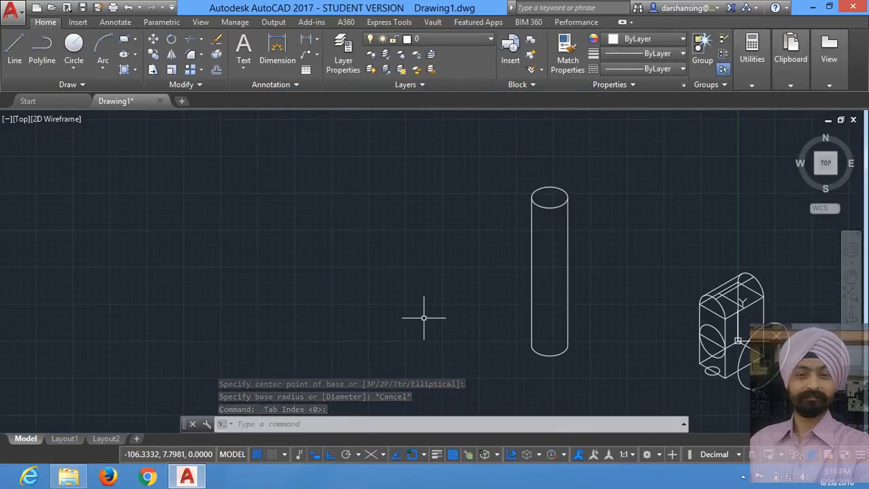
Start another cylinder left of the tall one, pick its base centre, then cancel.
type("c")
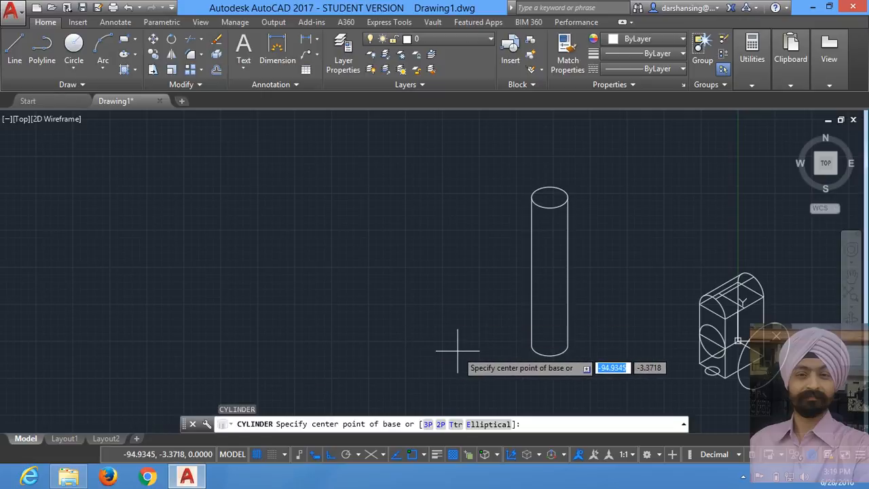
left_click(457, 352)
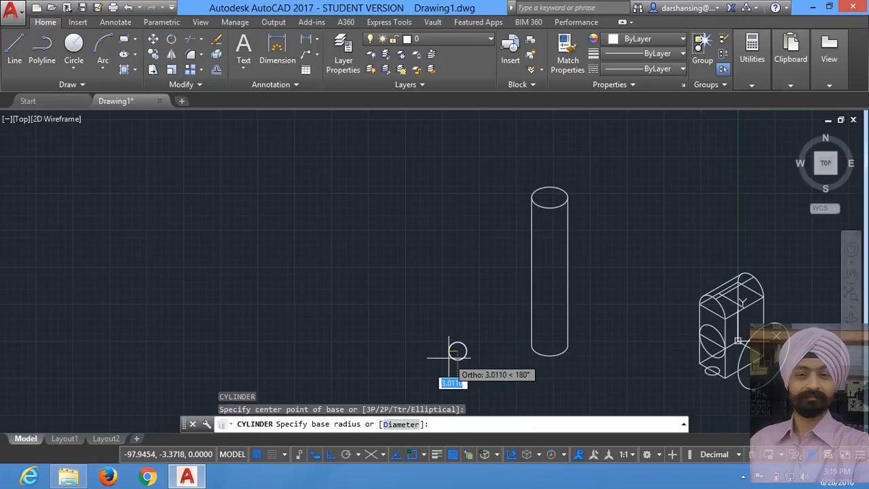
mouse_move(452, 340)
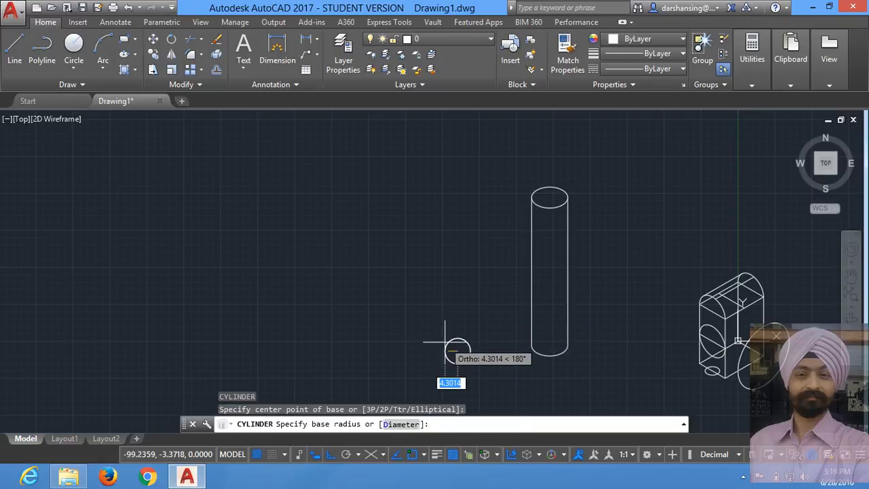
key("Escape")
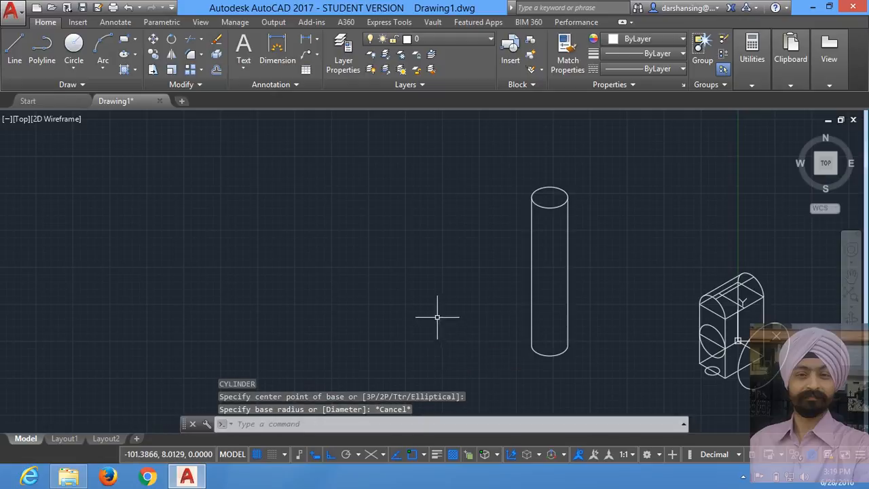
mouse_move(387, 330)
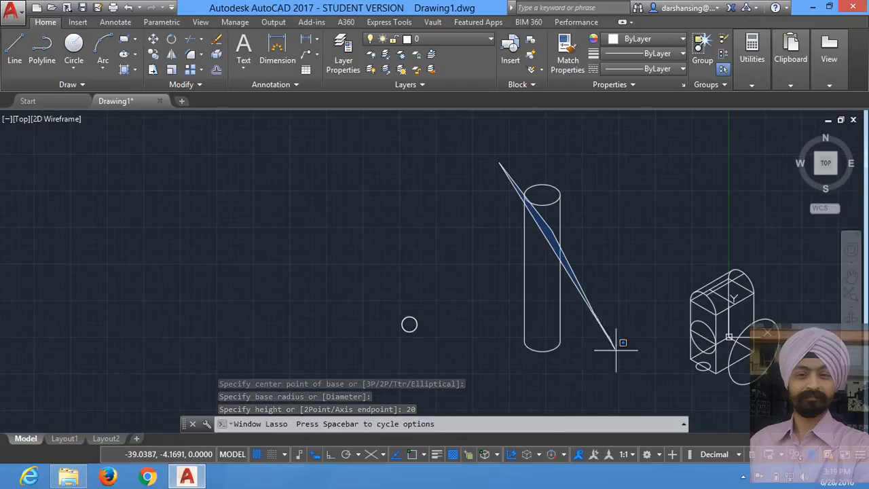
left_click_drag(499, 164, 597, 346)
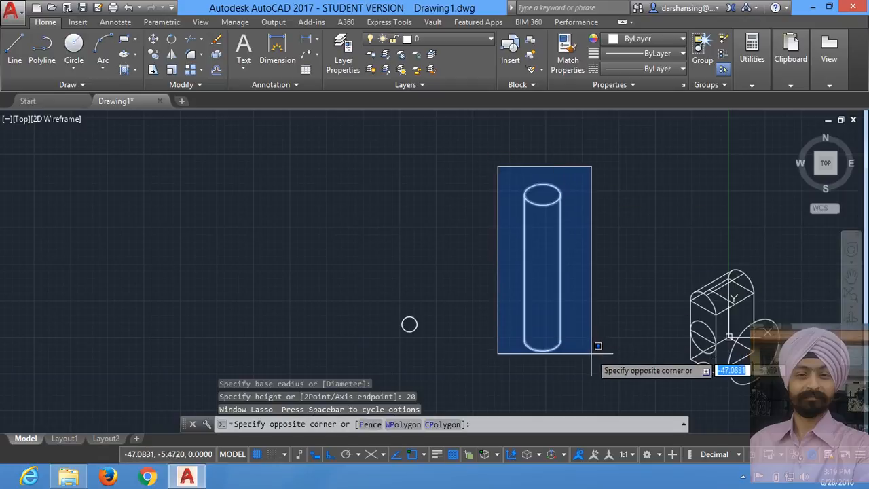
key("Escape")
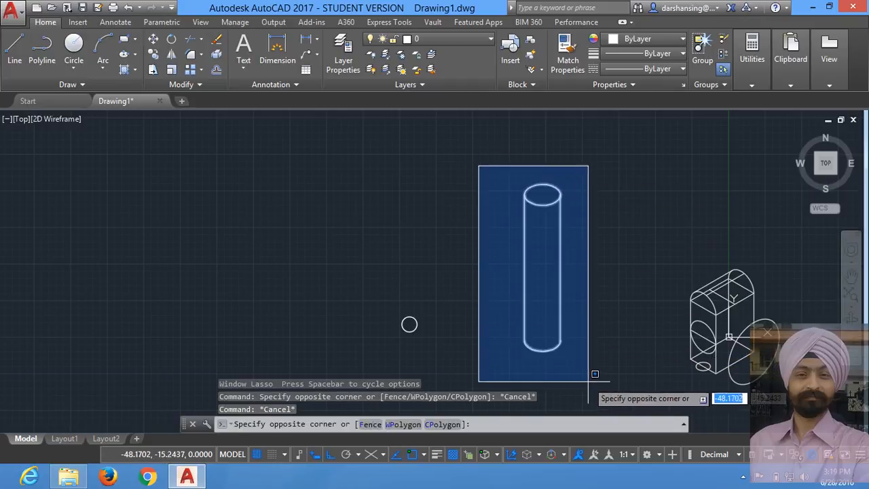
key("Escape")
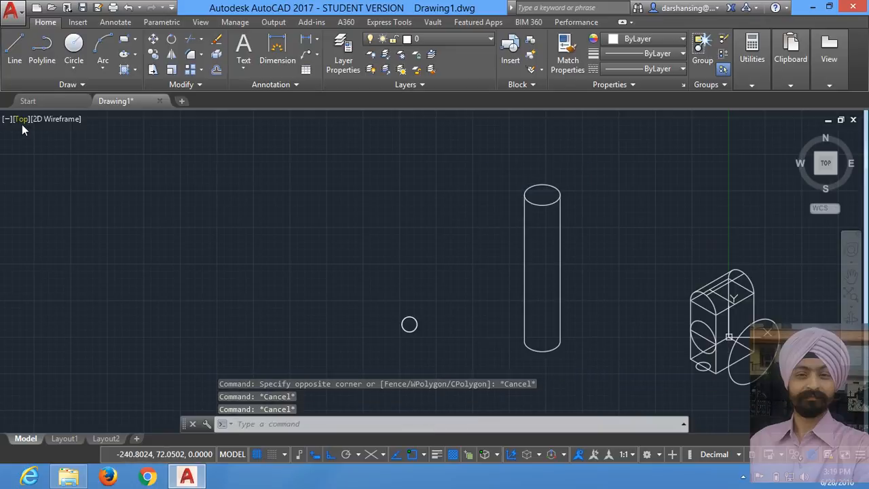
left_click(22, 119)
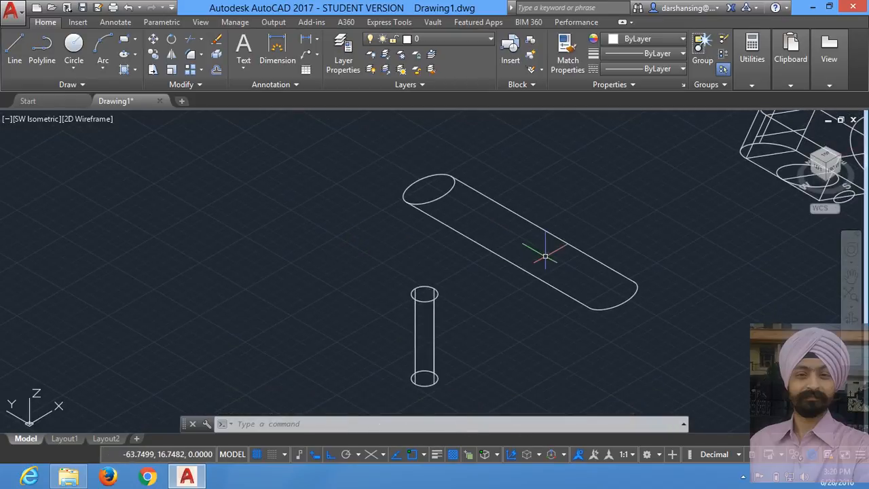
mouse_move(533, 259)
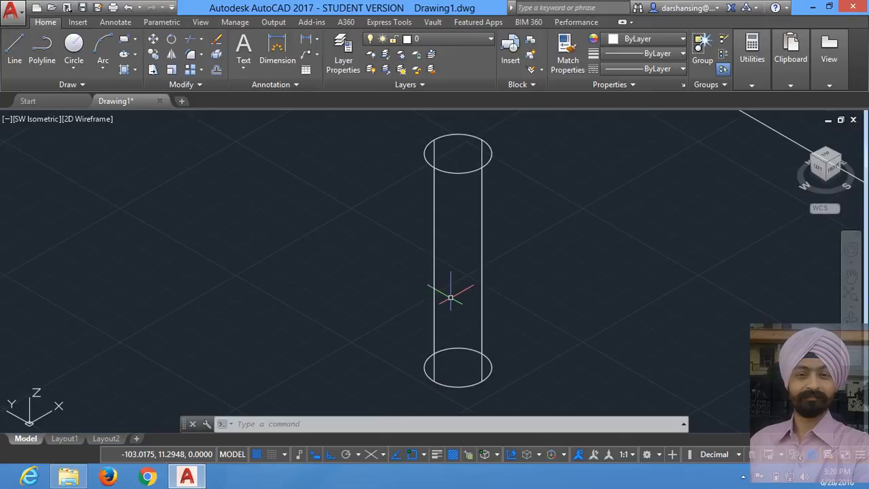
mouse_move(513, 310)
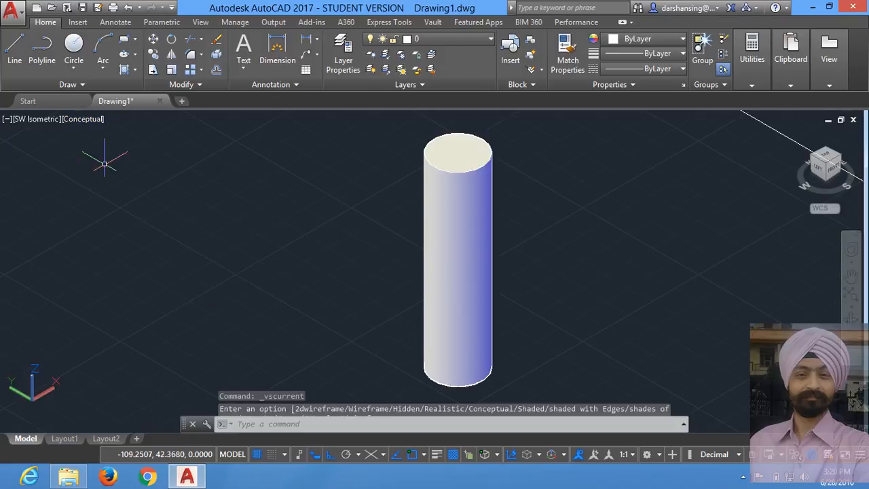
Switch the viewport visual style from Conceptual to Hidden.
left_click(83, 119)
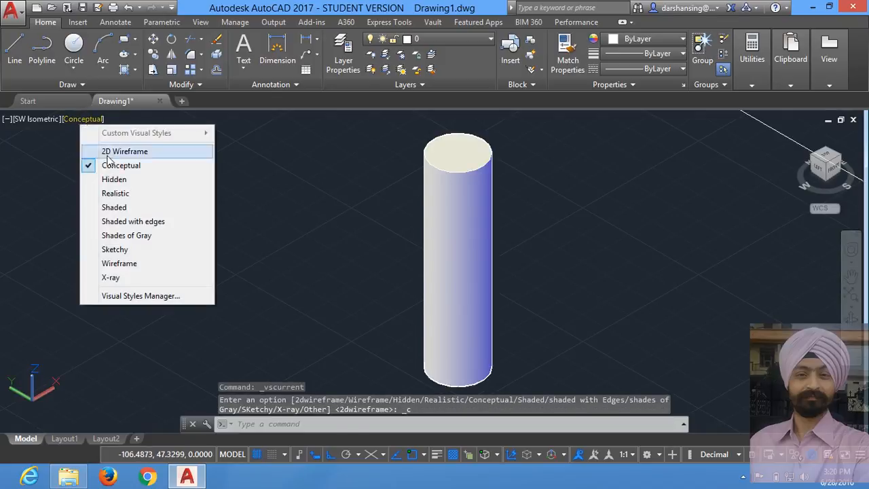
left_click(114, 179)
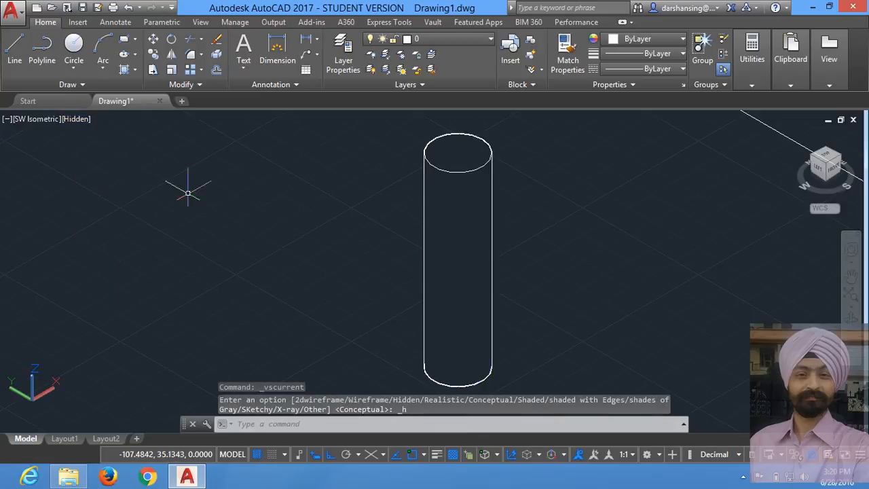
mouse_move(434, 243)
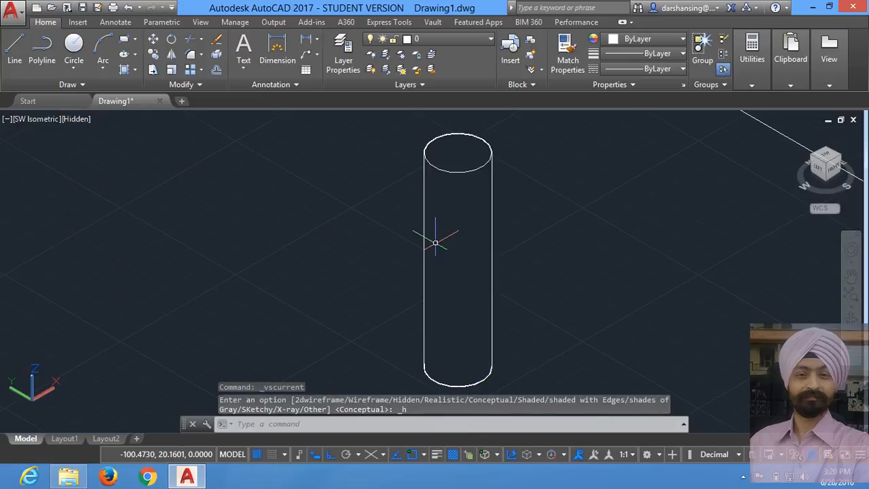